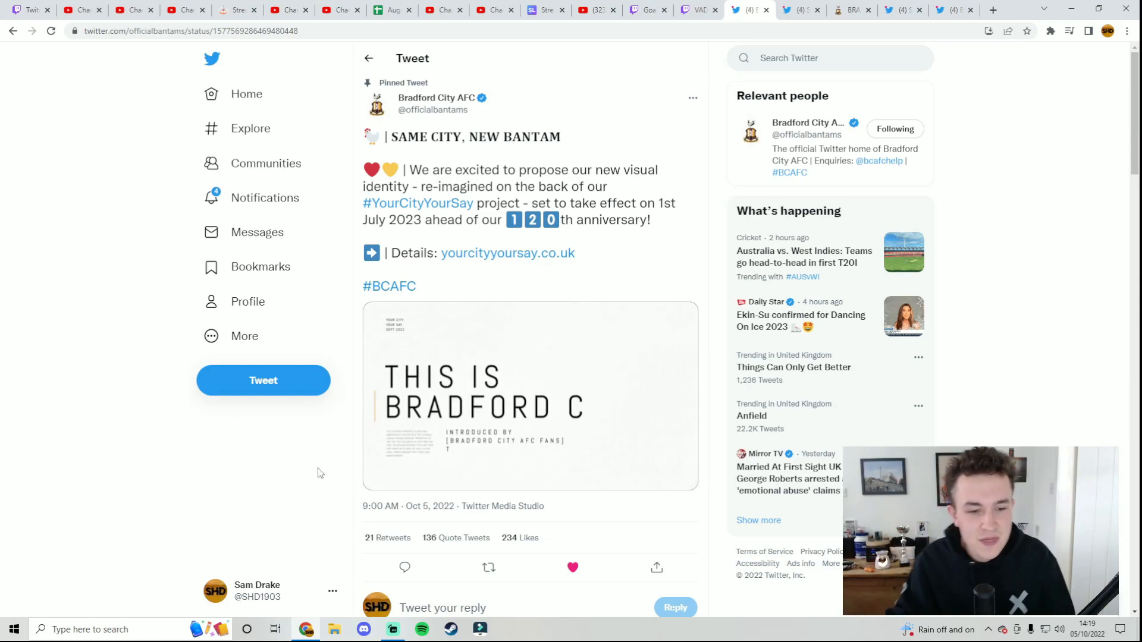
# - Play the badge reveal video in the pinned Bradford City AFC tweet
pyautogui.click(529, 396)
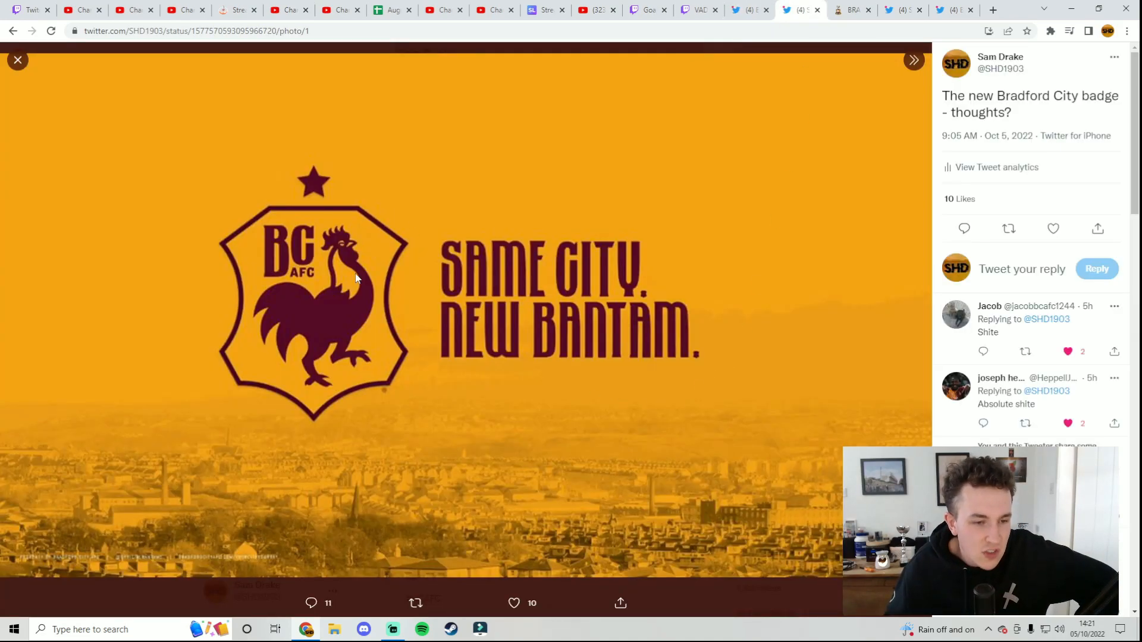
pyautogui.moveTo(269, 466)
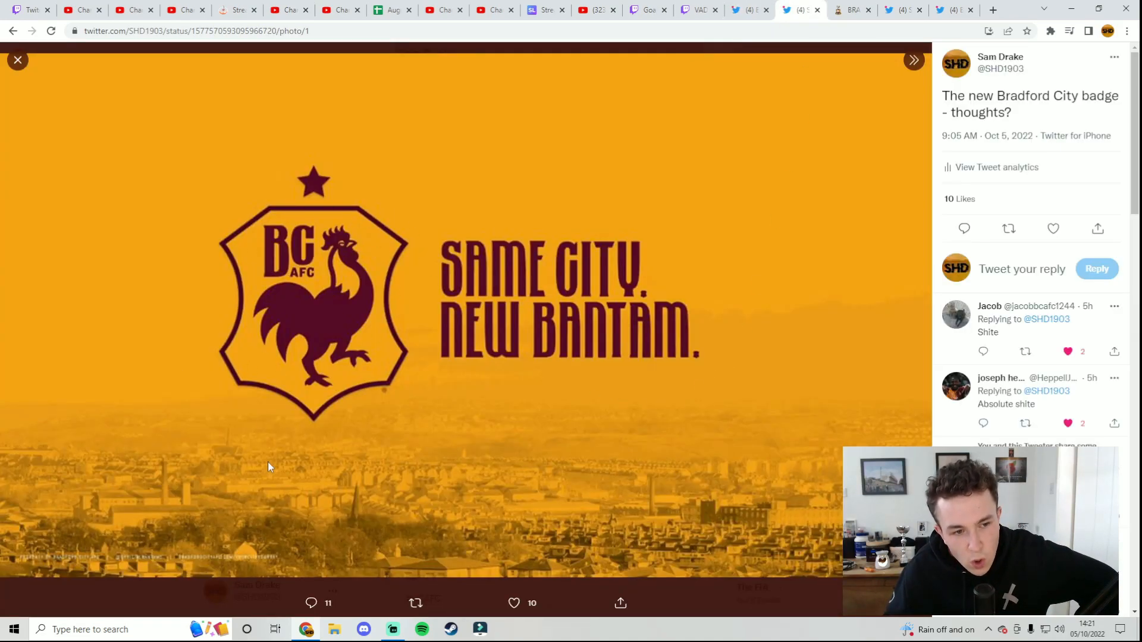
pyautogui.moveTo(256, 463)
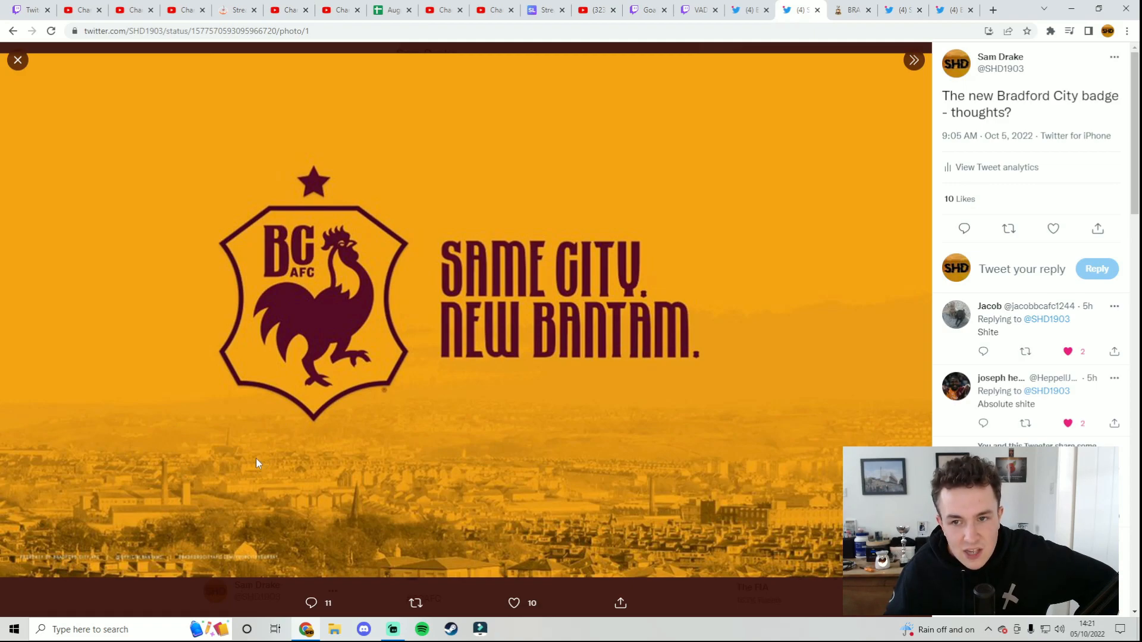
pyautogui.moveTo(253, 460)
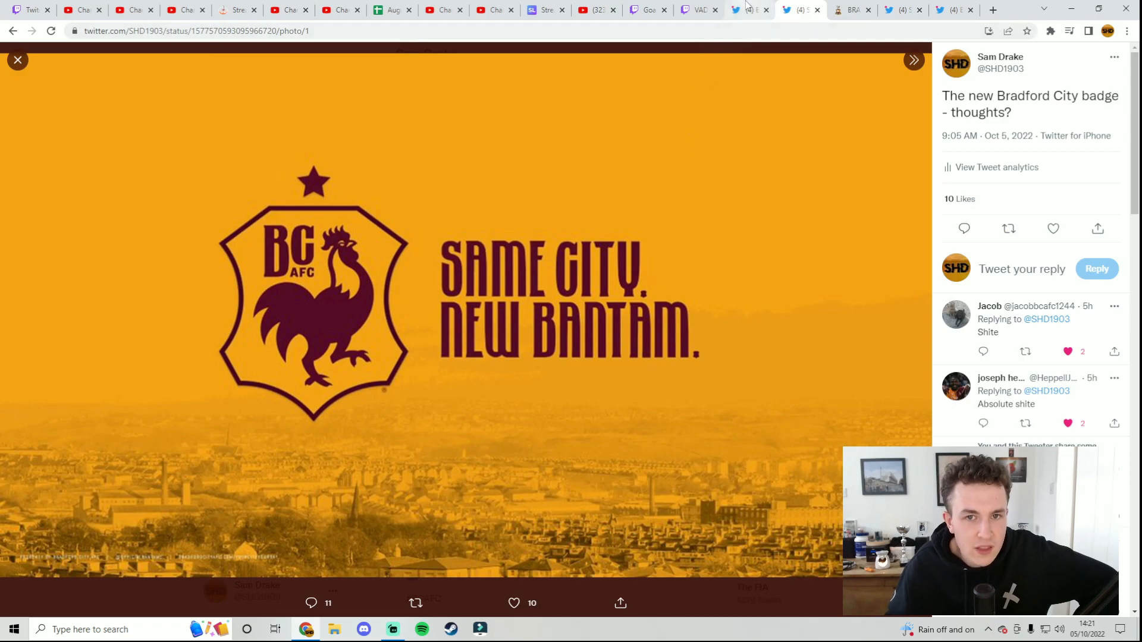
# - Return to the pinned Bradford City AFC tweet with its badge reveal video
pyautogui.click(748, 10)
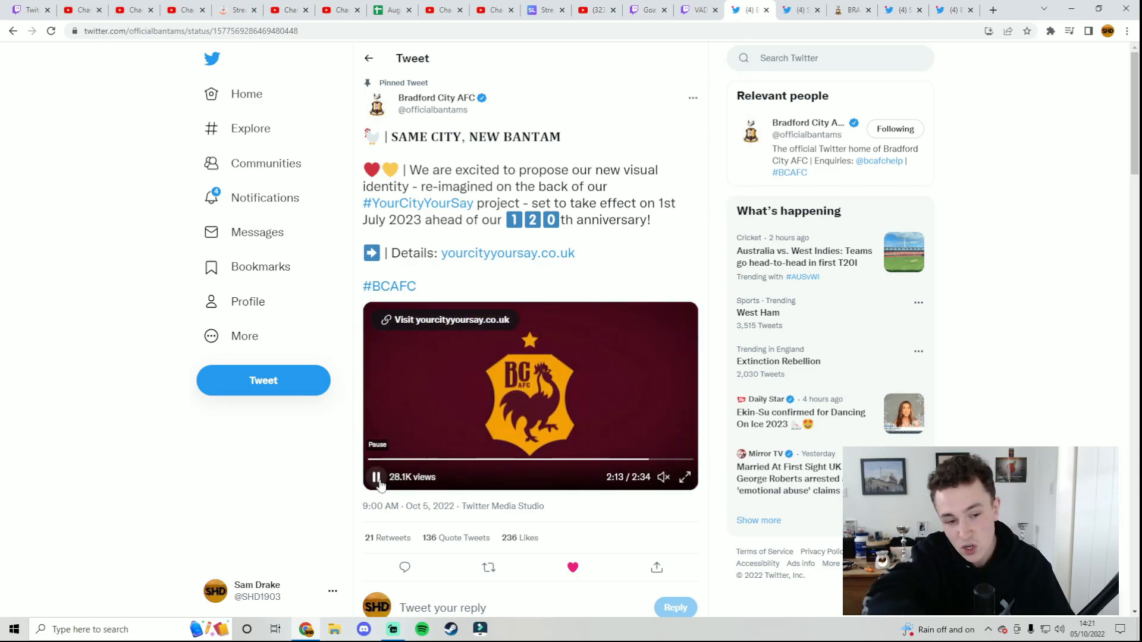
# - Pause the video on the crest and go back to Sam Drake's badge photo
pyautogui.click(376, 477)
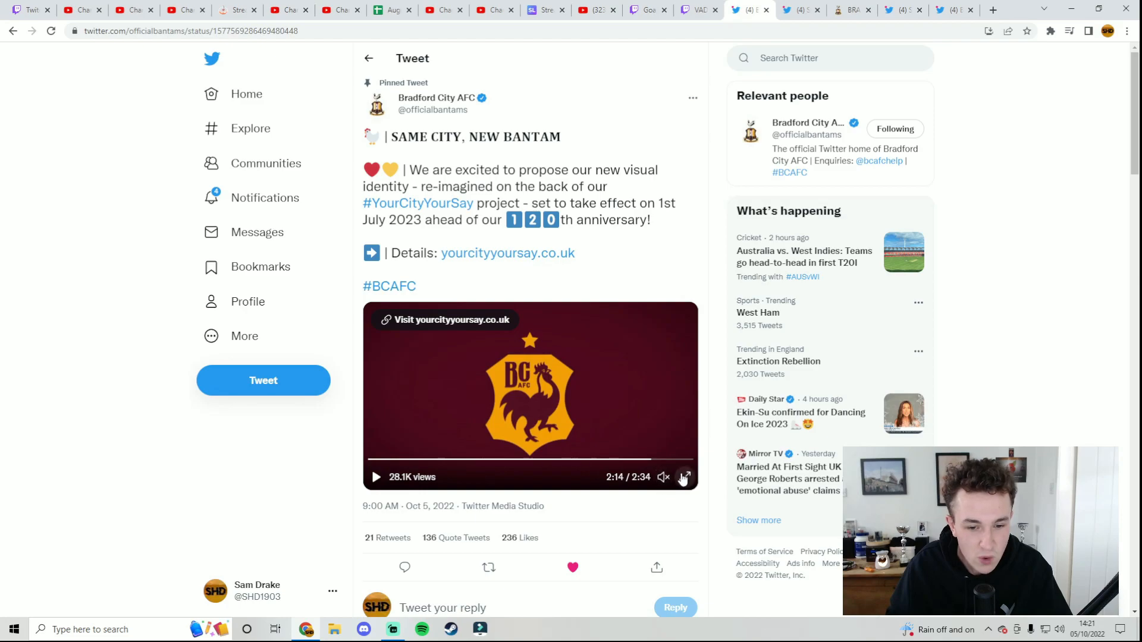
pyautogui.click(683, 477)
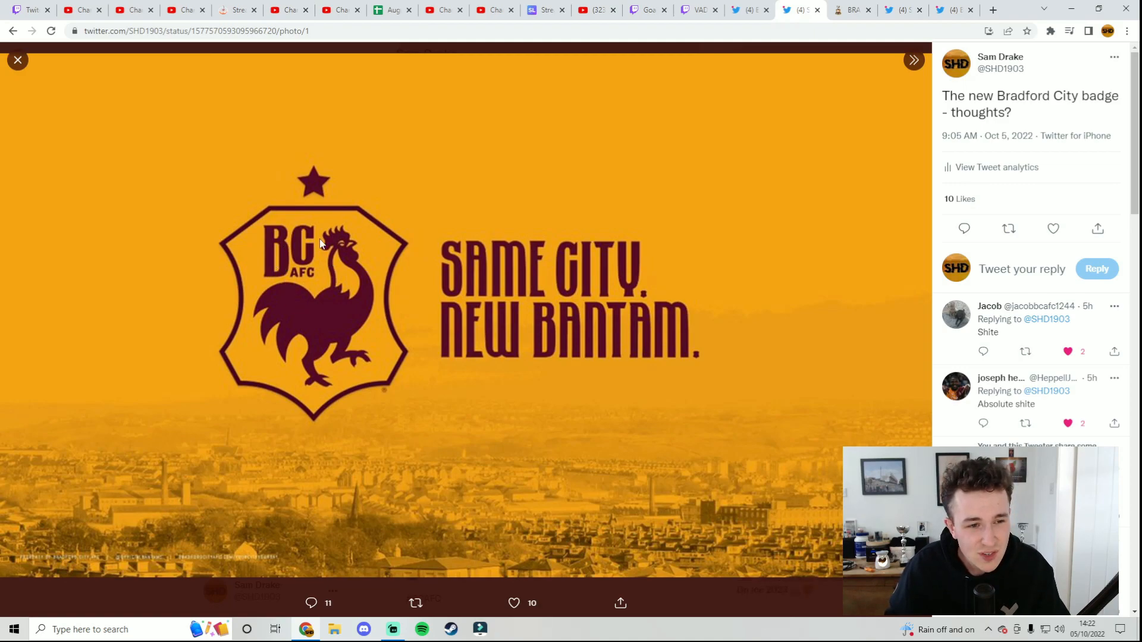
pyautogui.moveTo(273, 224)
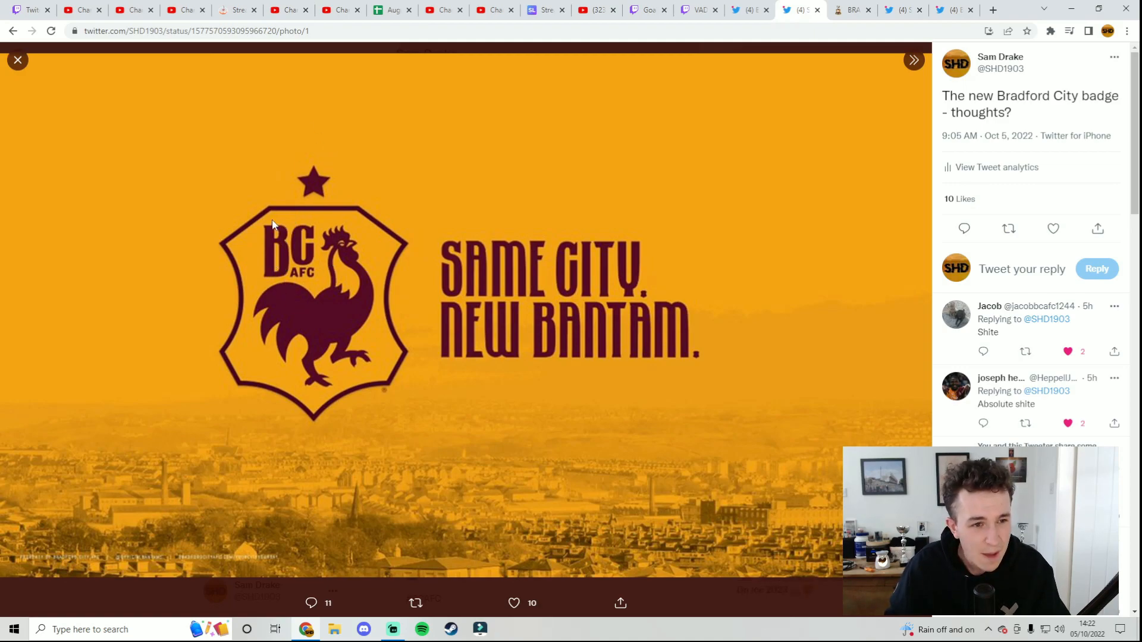
pyautogui.moveTo(289, 133)
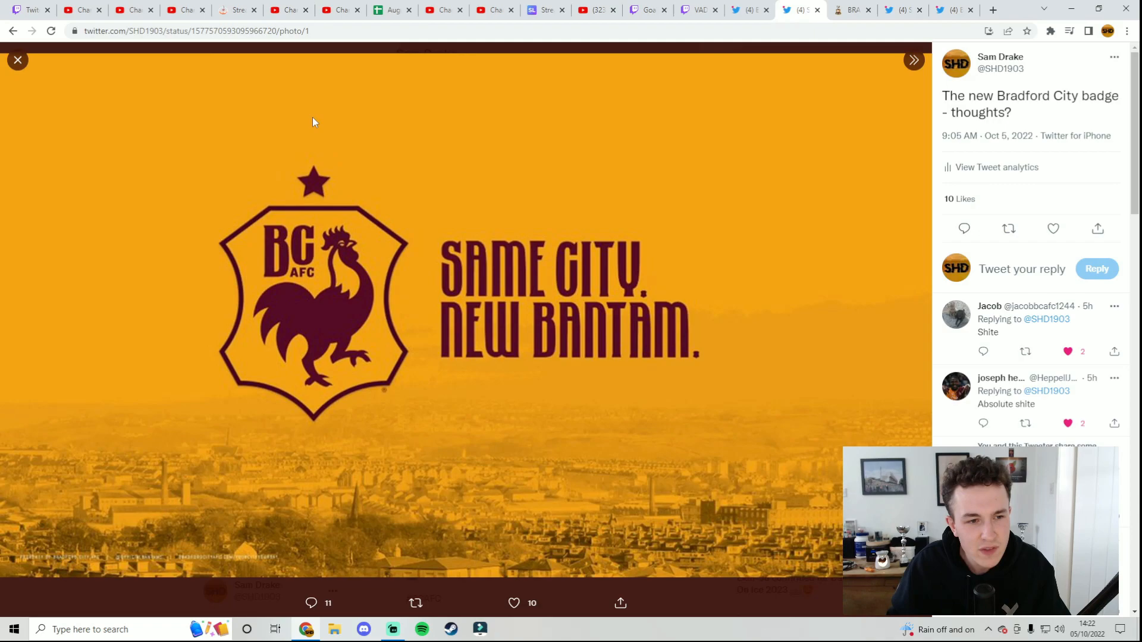
pyautogui.moveTo(321, 189)
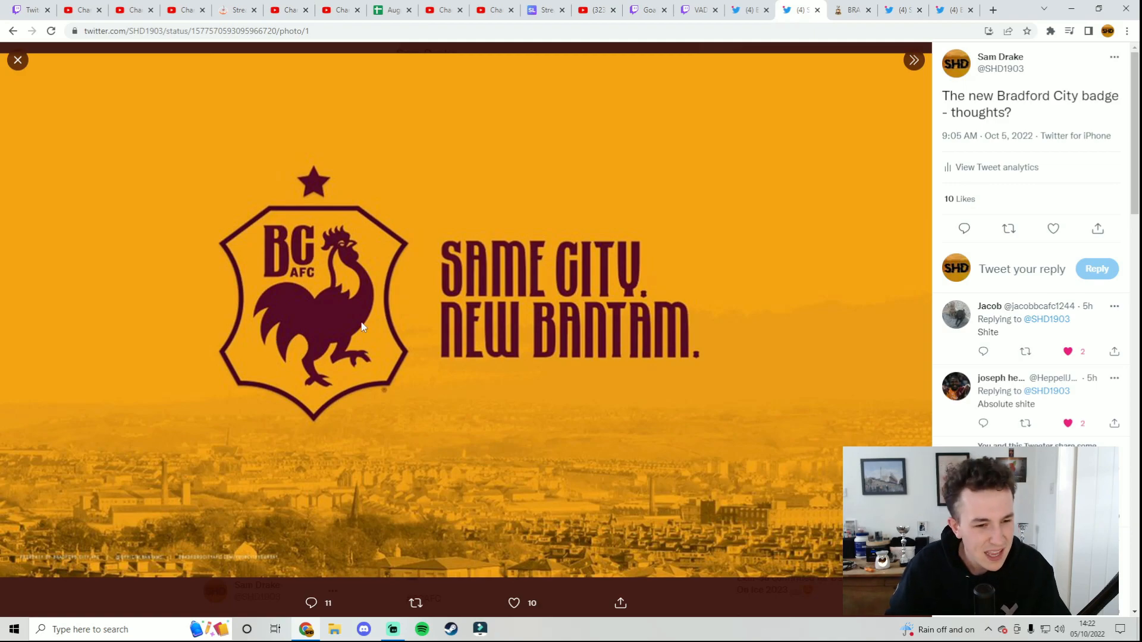
pyautogui.moveTo(357, 311)
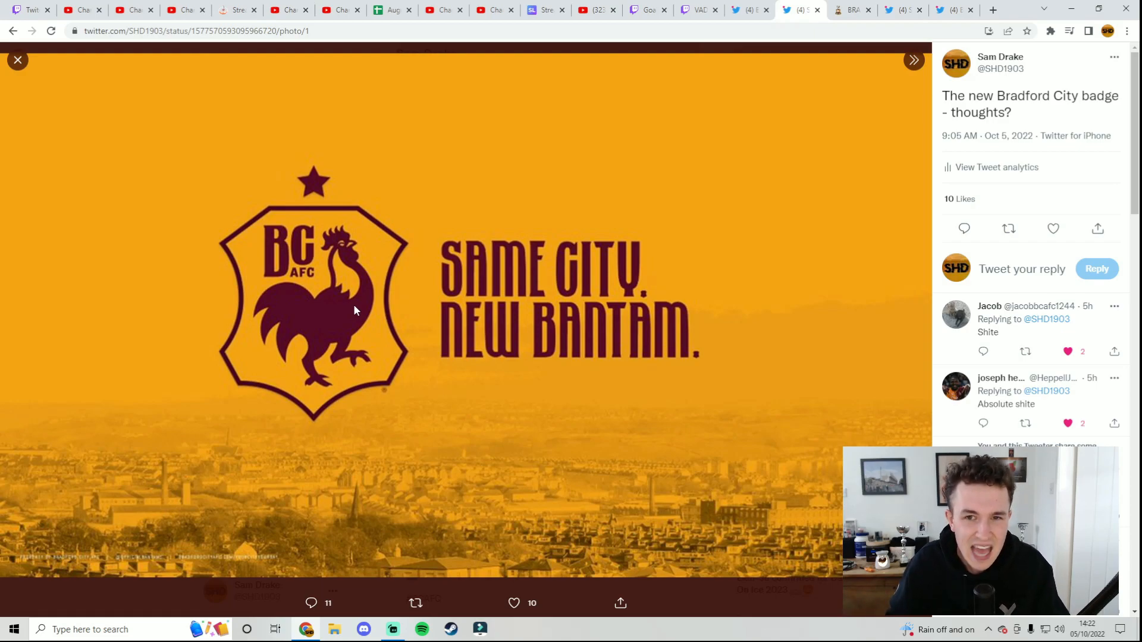
# - Show the 'Same City, New Bantam' press release on yourcityyoursay.co.uk
pyautogui.click(850, 10)
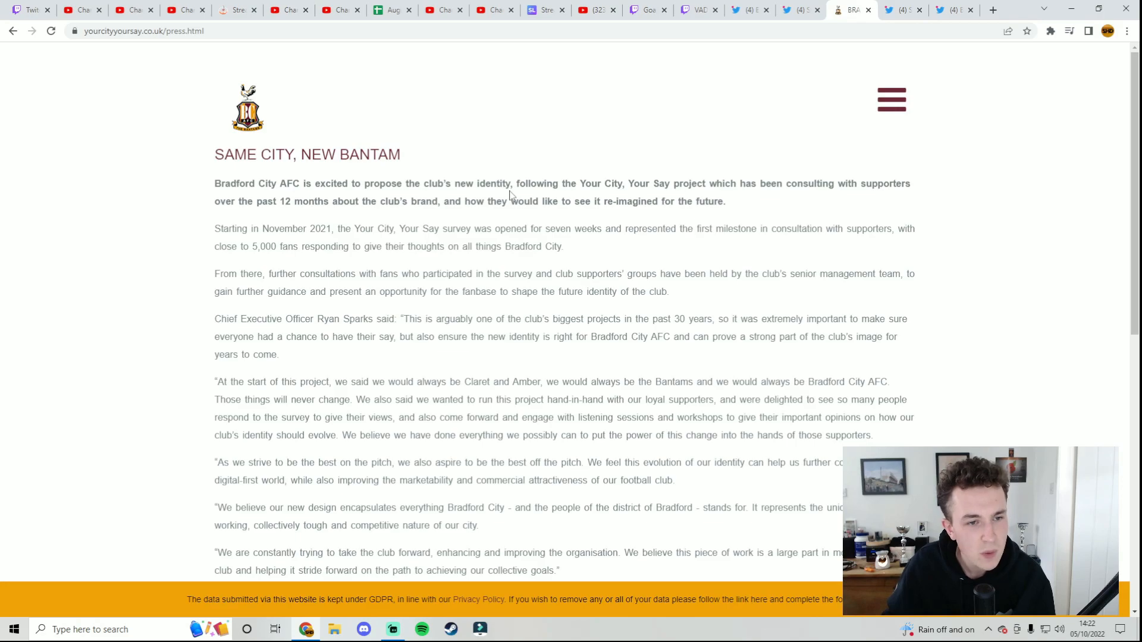
pyautogui.moveTo(612, 214)
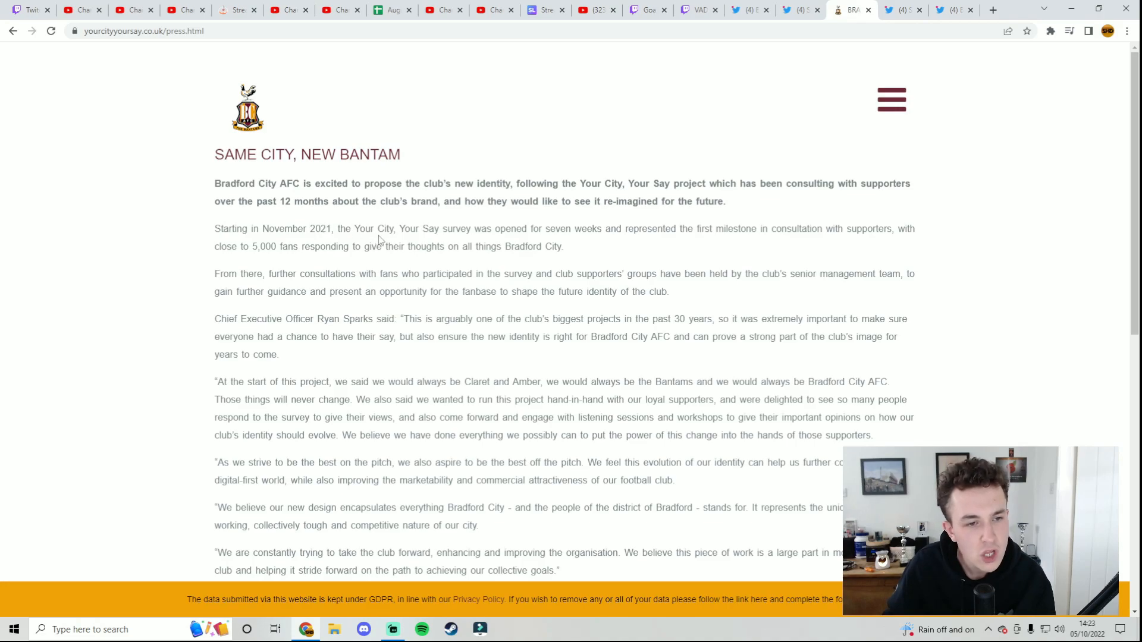
pyautogui.moveTo(461, 234)
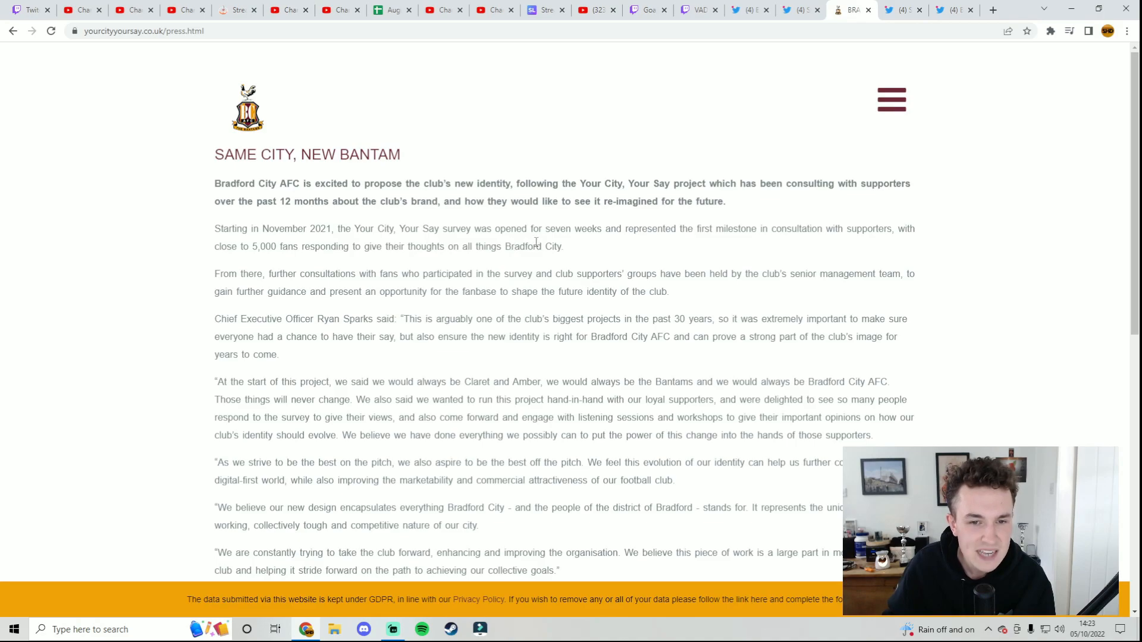
pyautogui.moveTo(837, 240)
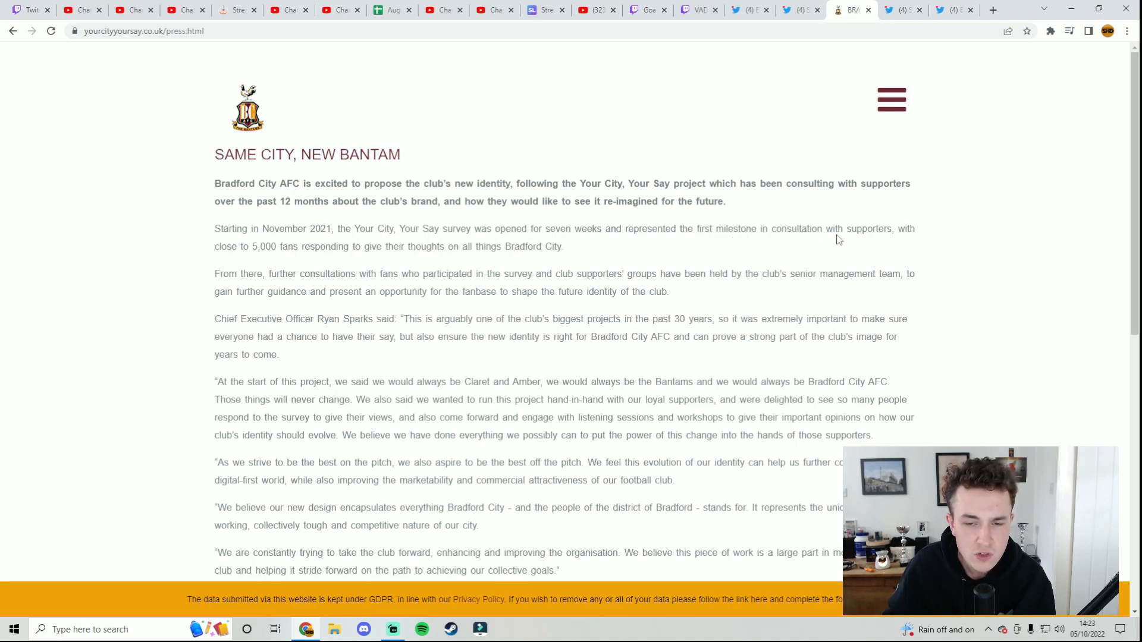
pyautogui.moveTo(246, 243)
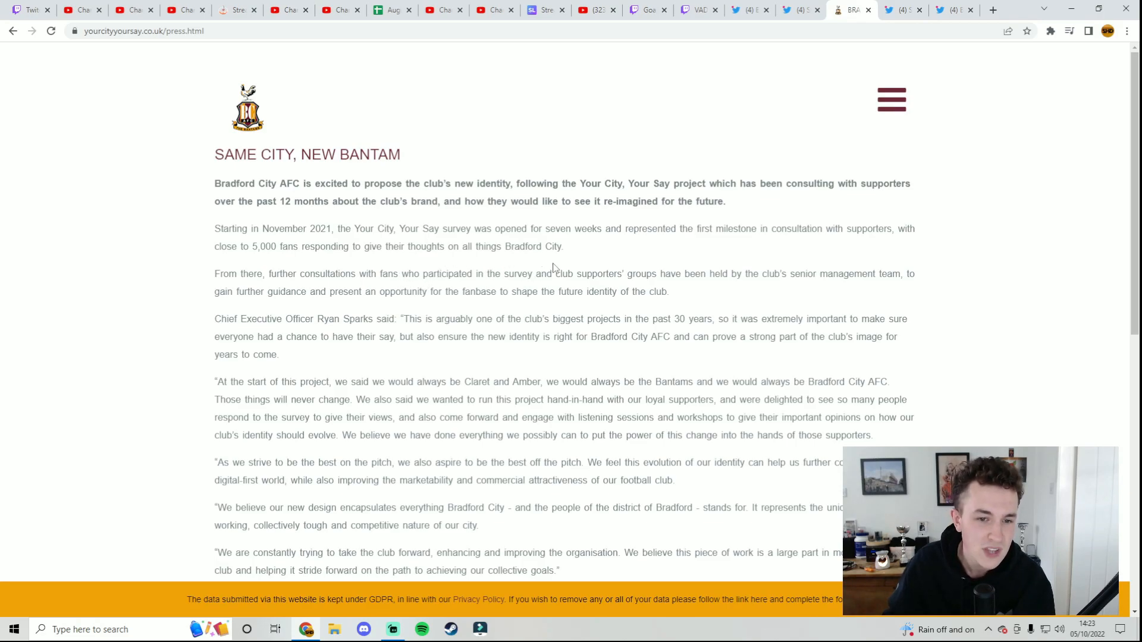
pyautogui.moveTo(555, 273); pyautogui.dragTo(663, 292)
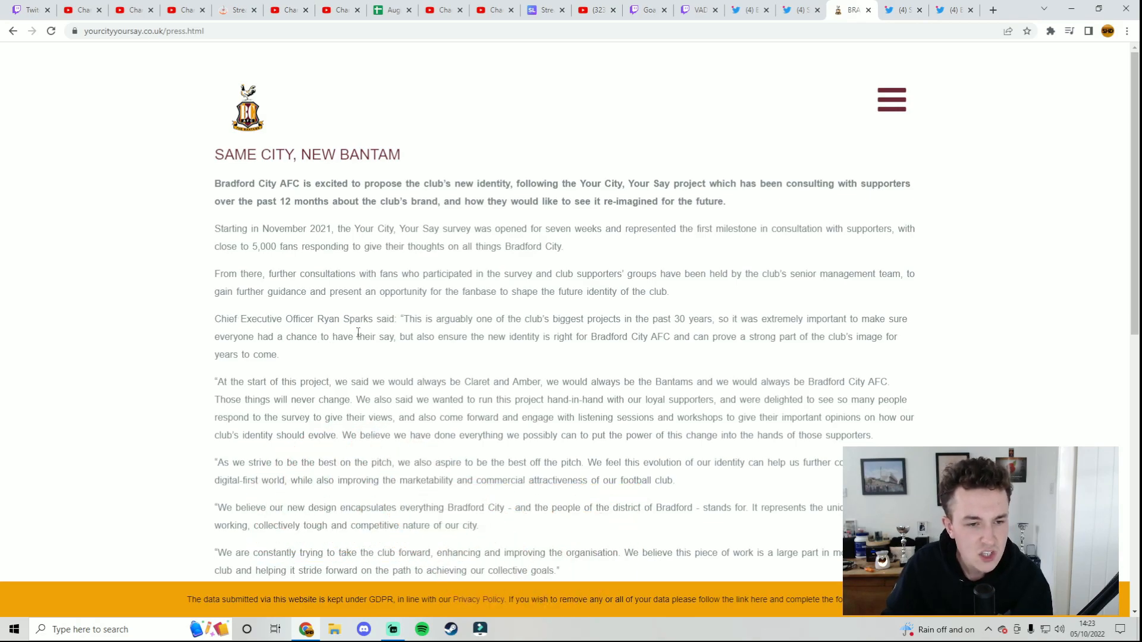
pyautogui.moveTo(619, 335)
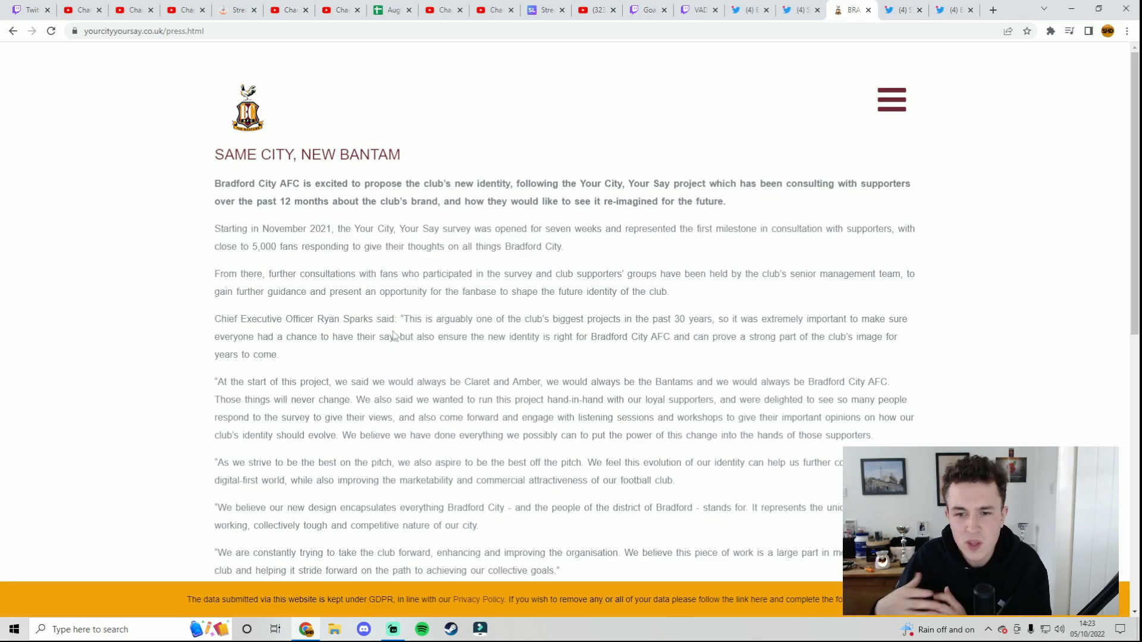
pyautogui.moveTo(390, 331)
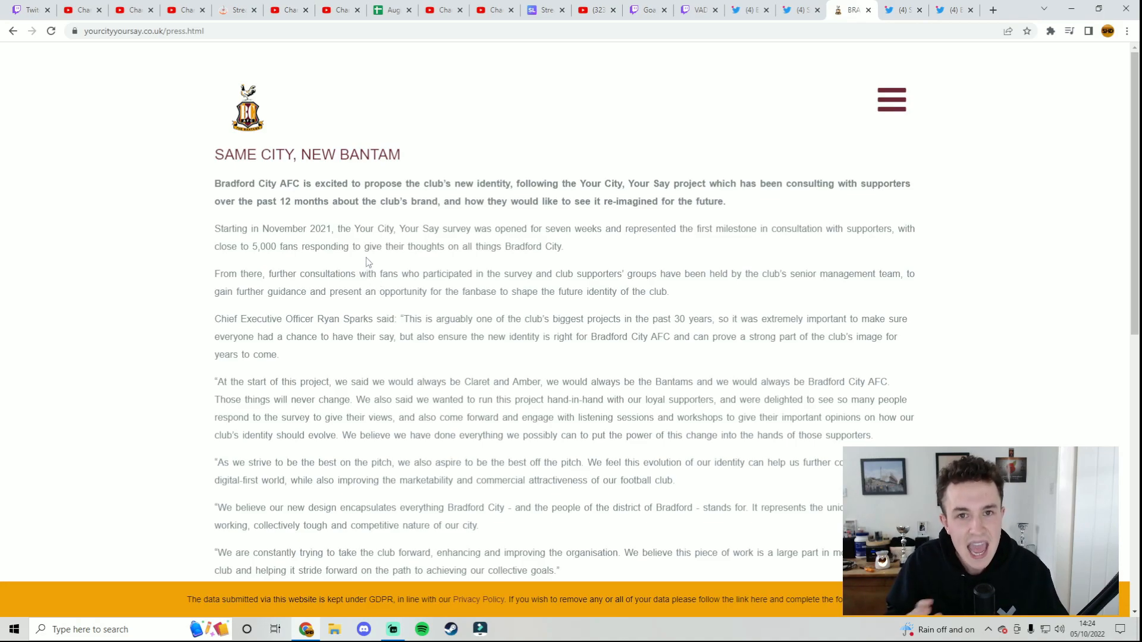
pyautogui.moveTo(364, 244)
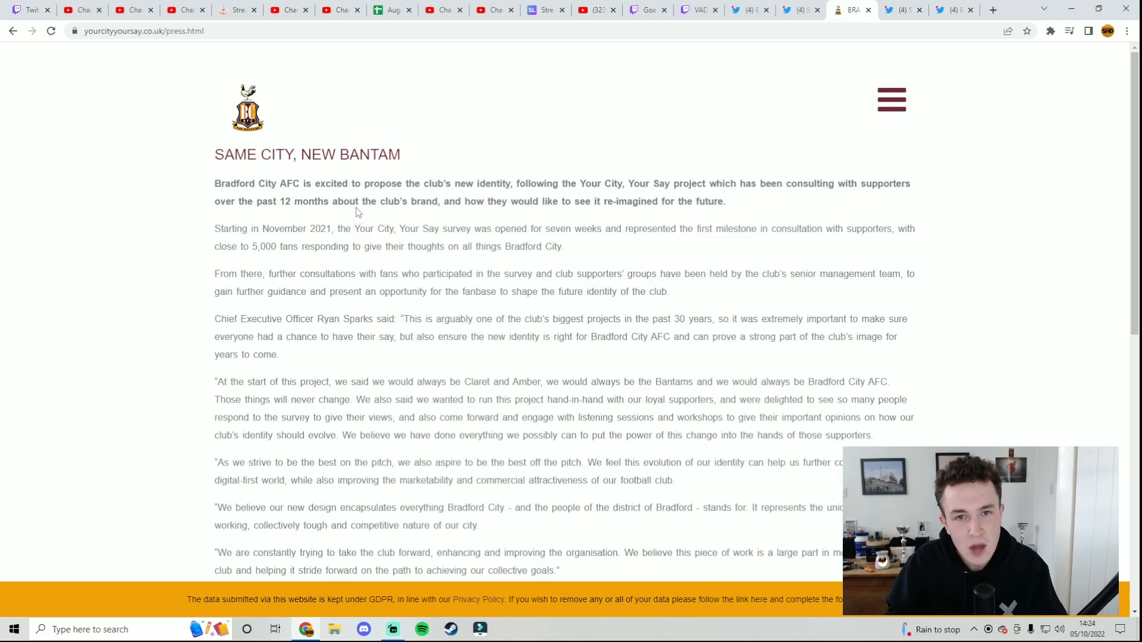
pyautogui.moveTo(356, 210)
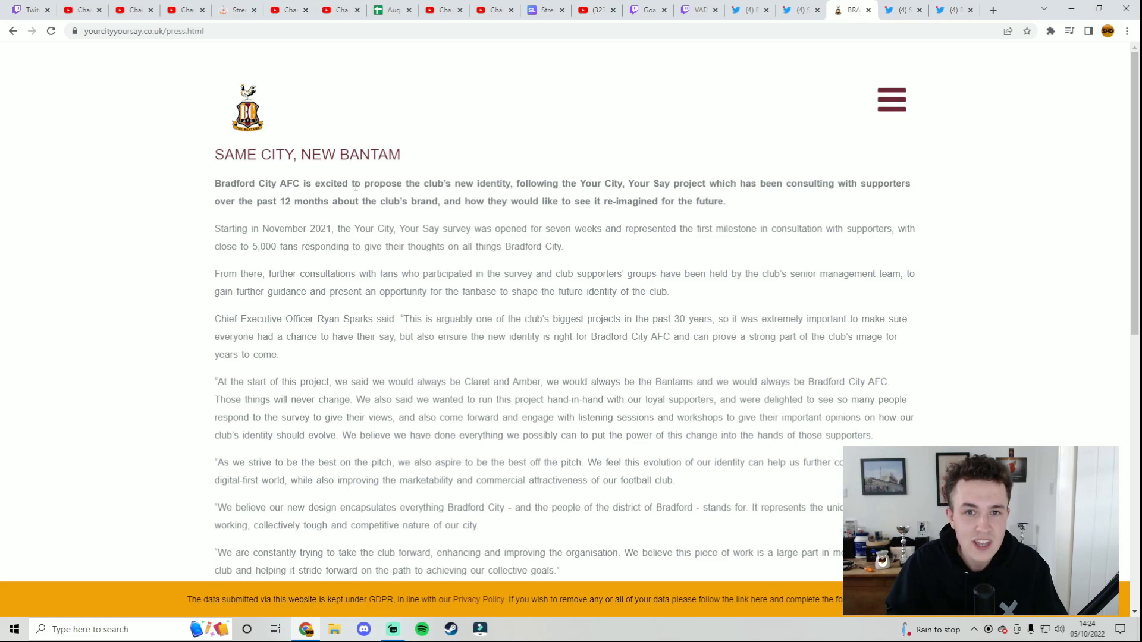
pyautogui.moveTo(354, 169)
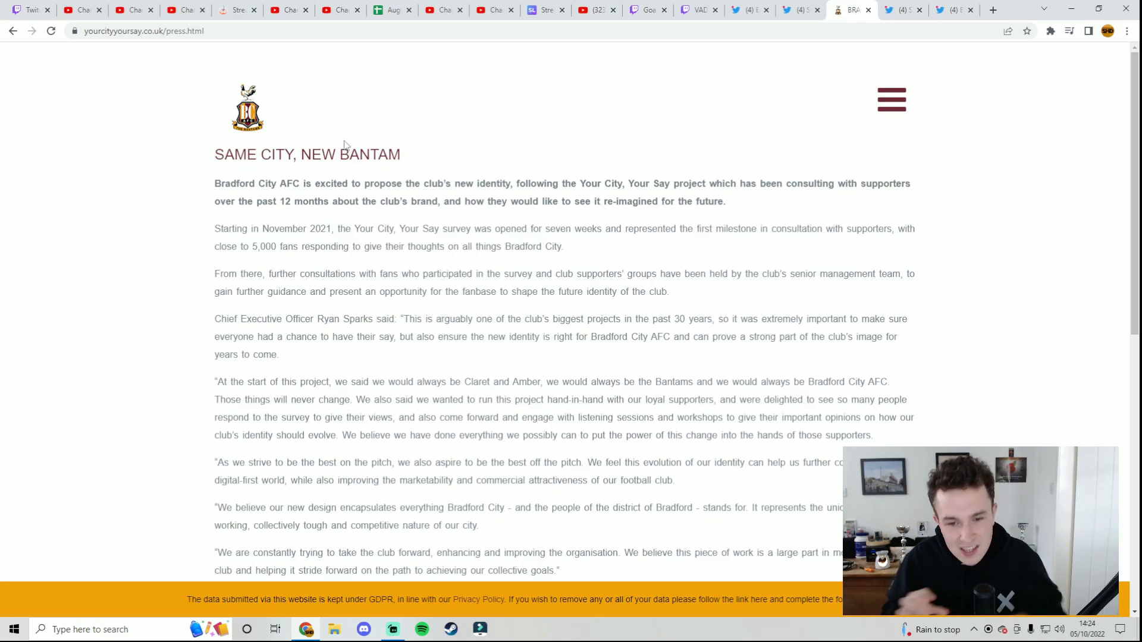
# - Scroll the press release to the survey-results link and Luke Flacks' quote
pyautogui.scroll(-3)
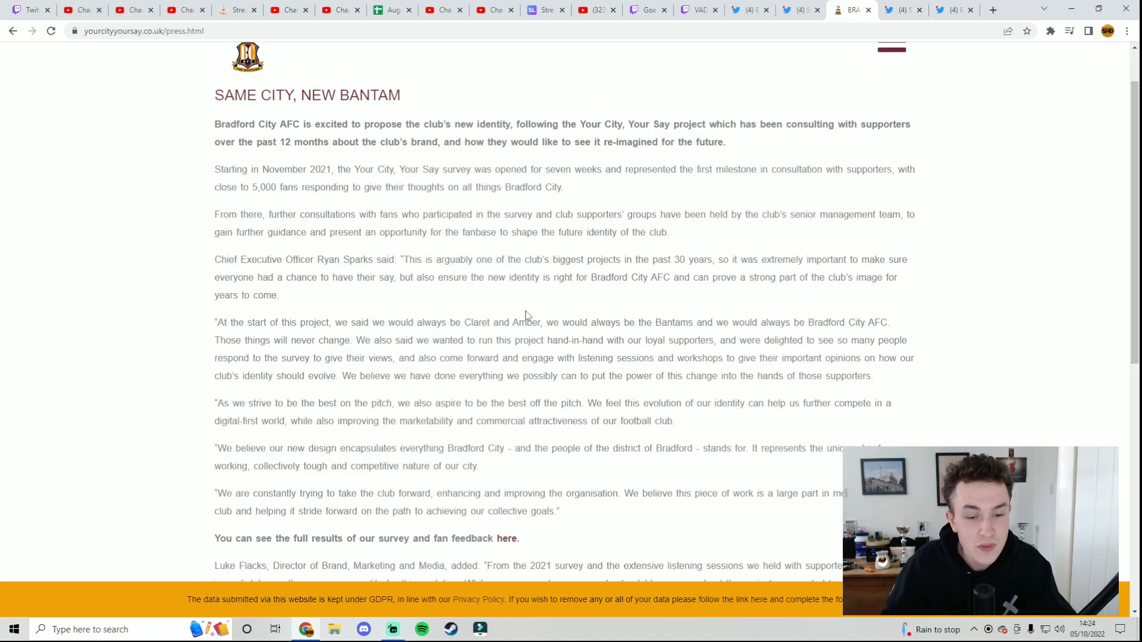
pyautogui.moveTo(659, 333)
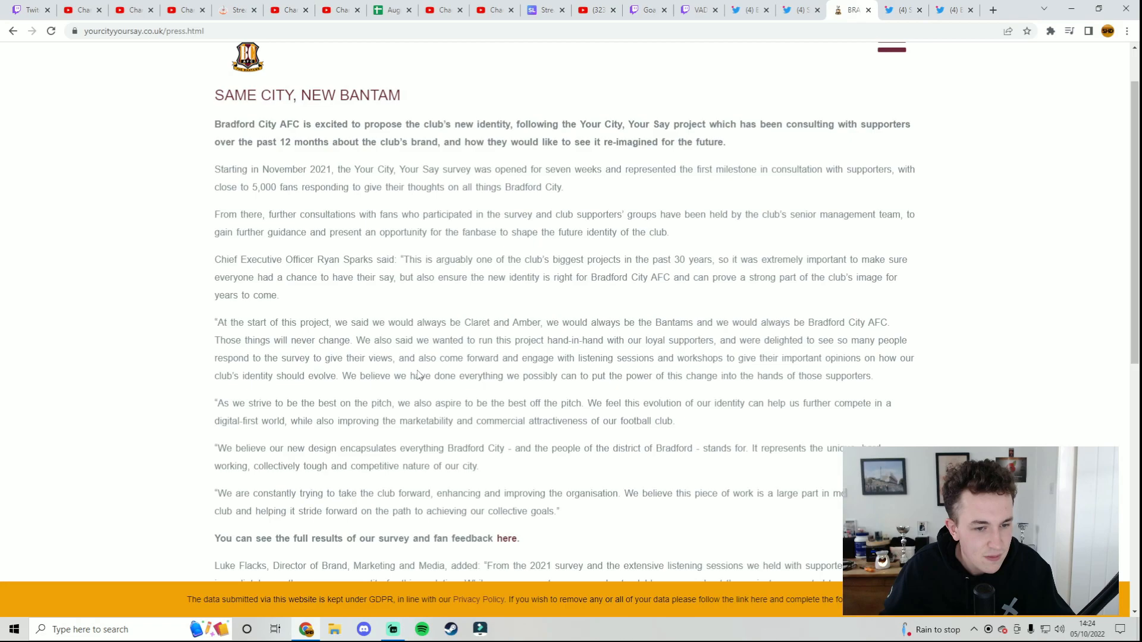
pyautogui.moveTo(603, 374)
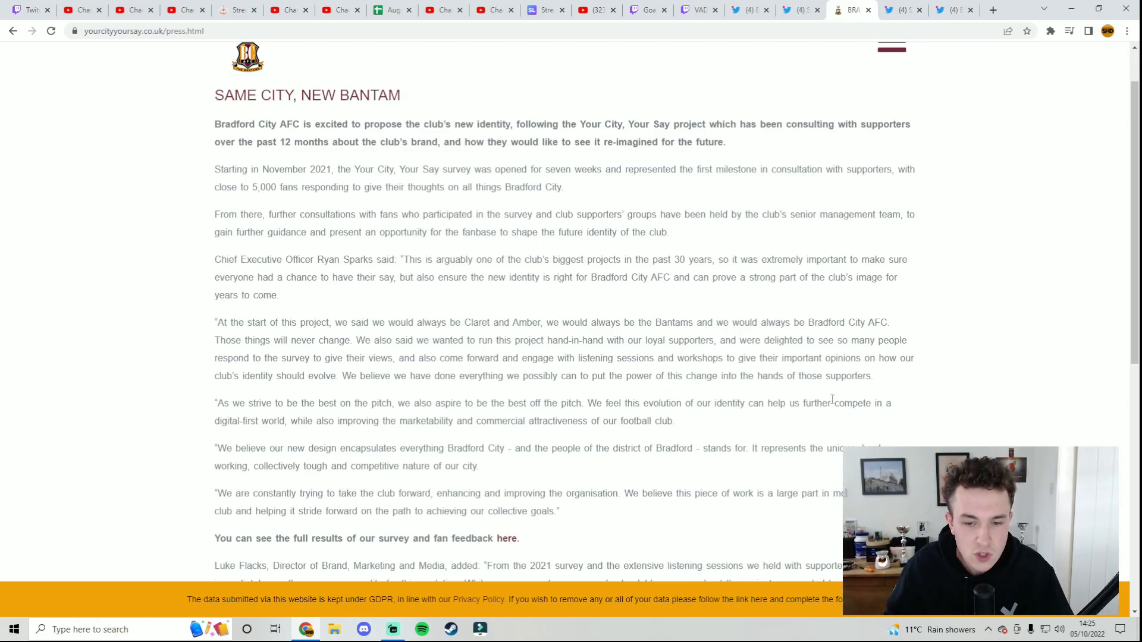
# - Scroll further down the press release through the survey feedback quotes
pyautogui.scroll(-3)
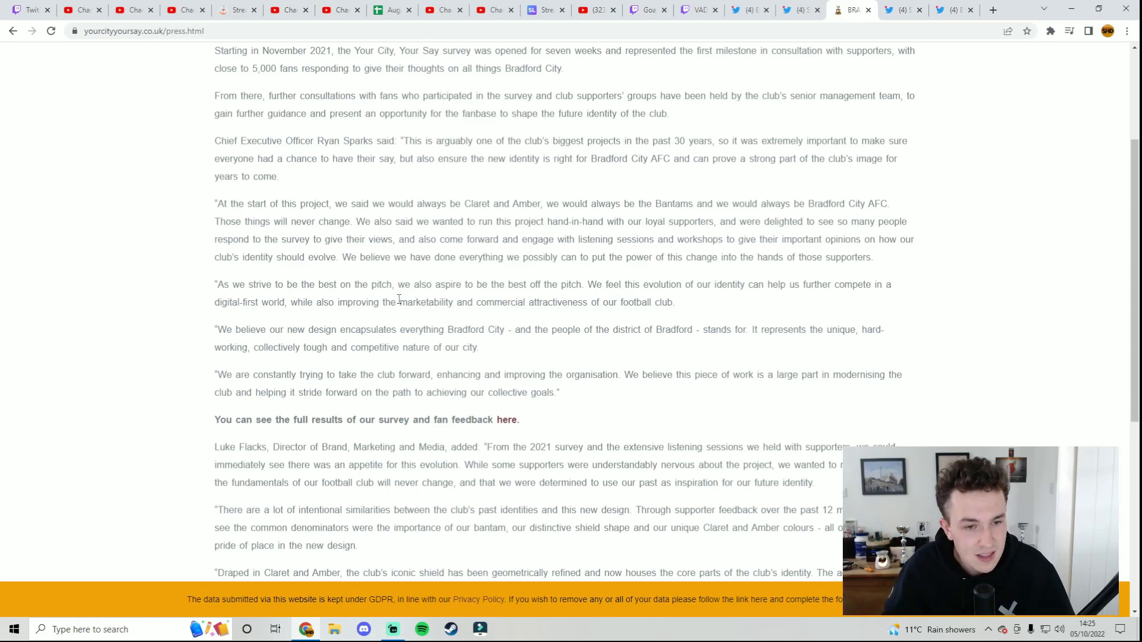
pyautogui.moveTo(541, 285)
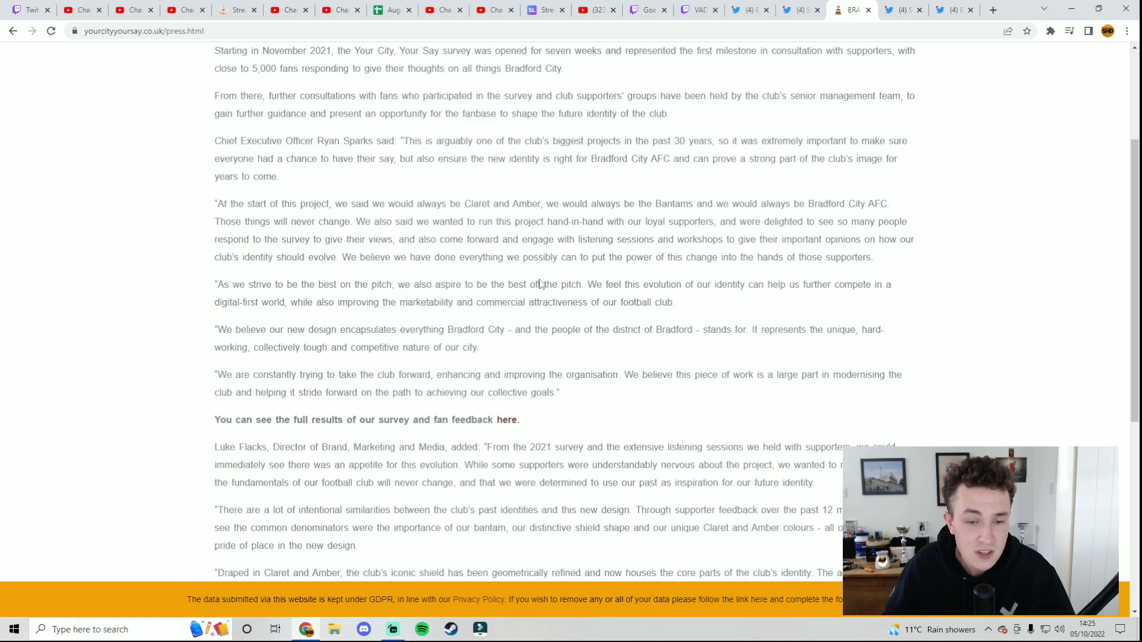
pyautogui.moveTo(719, 279)
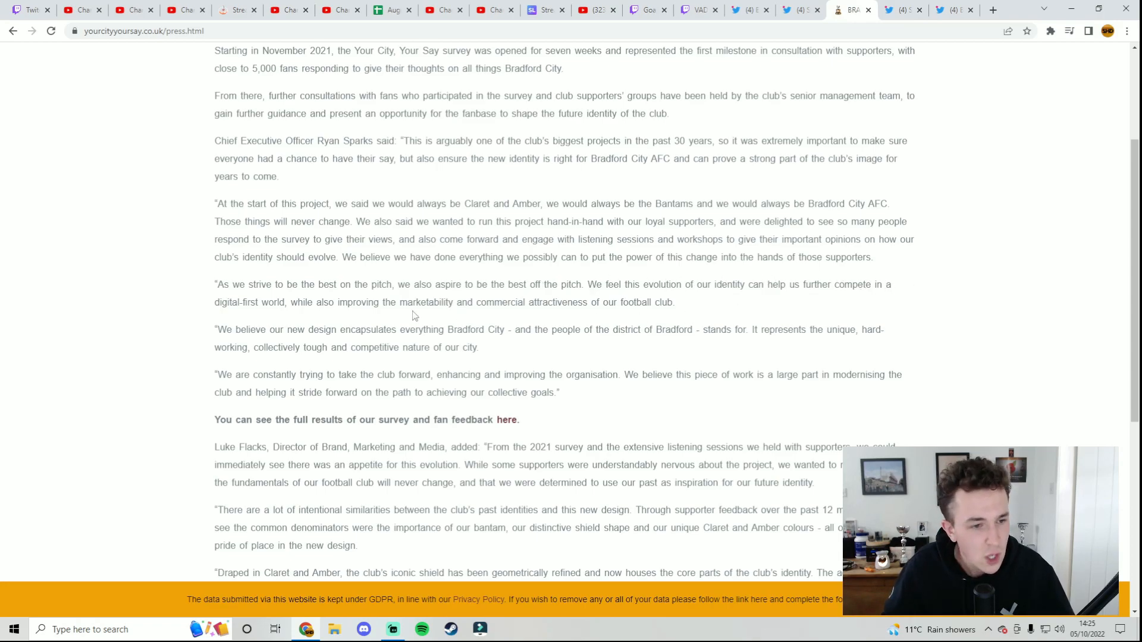
pyautogui.moveTo(371, 320)
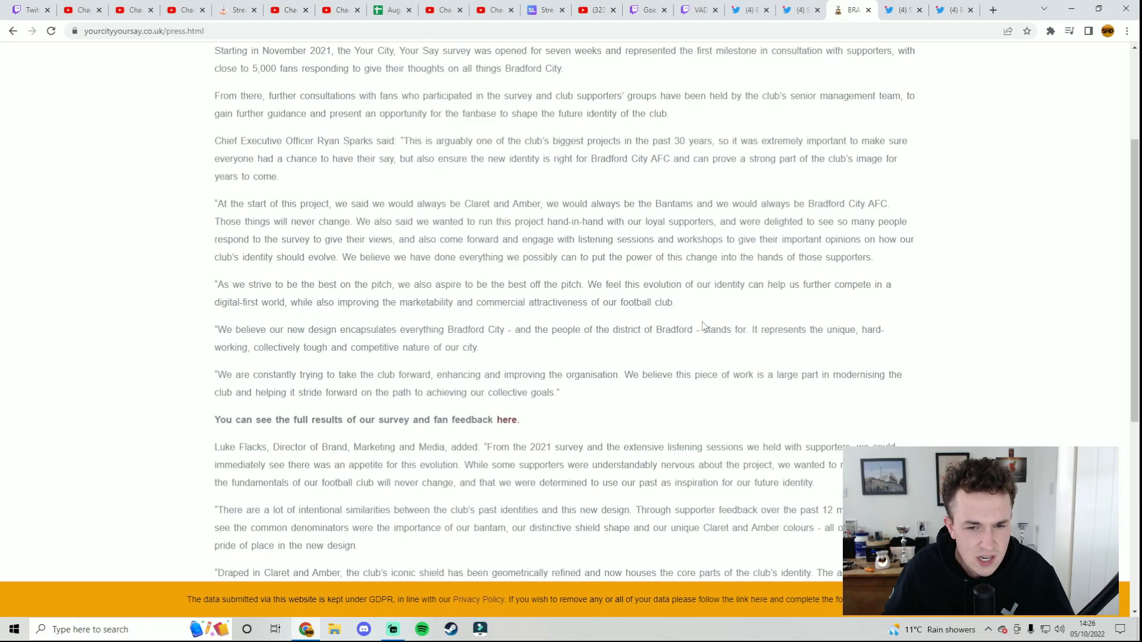
pyautogui.moveTo(522, 328)
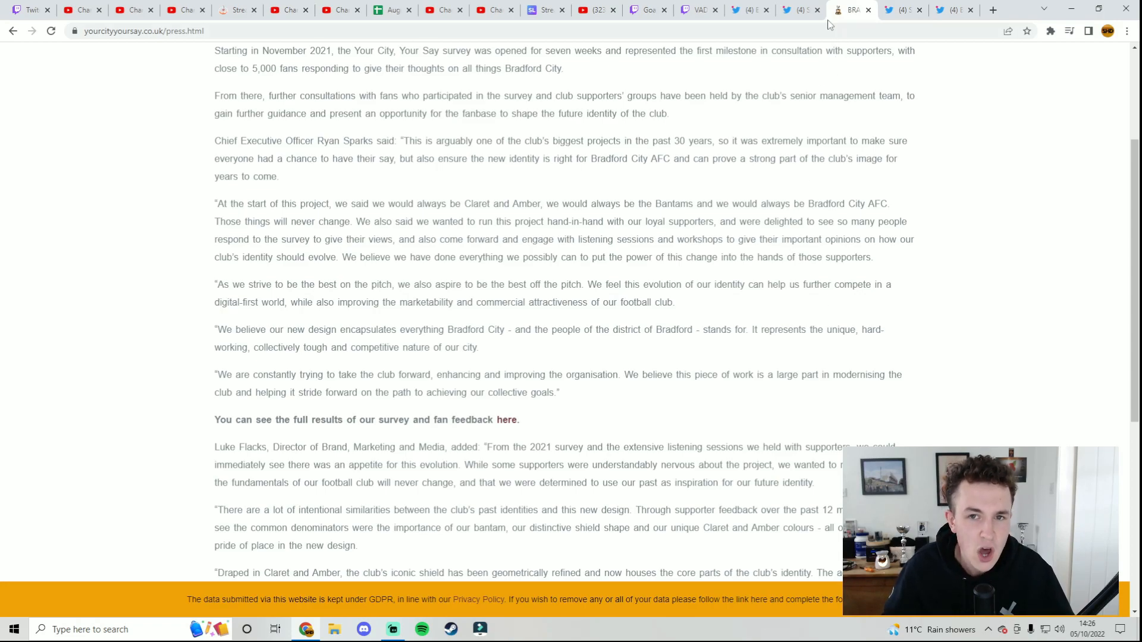
pyautogui.click(794, 9)
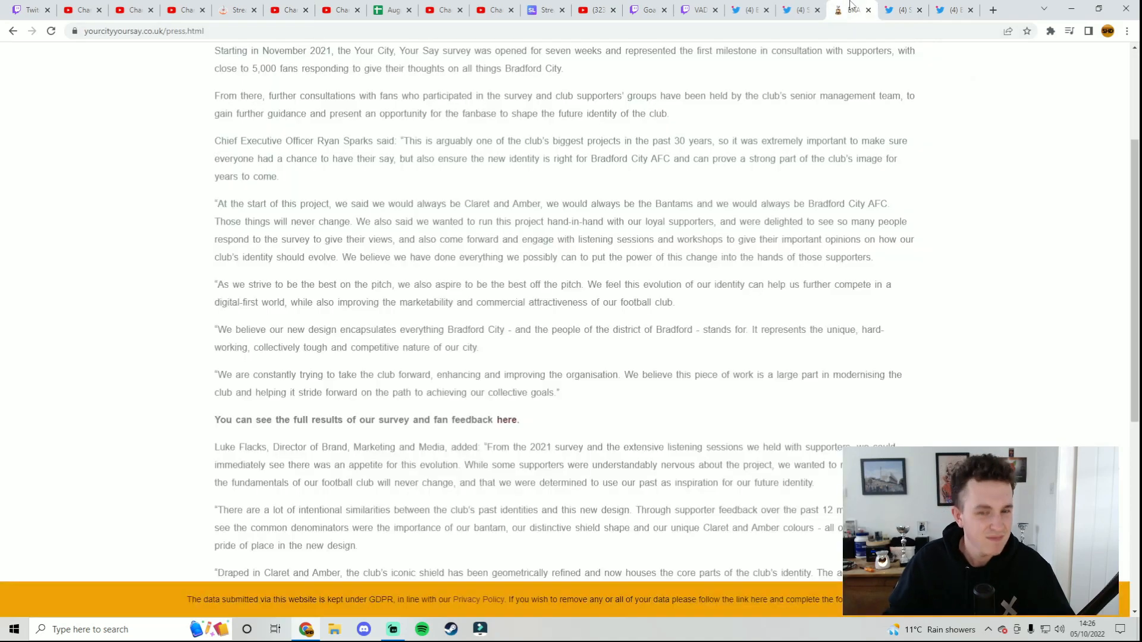
pyautogui.moveTo(752, 253)
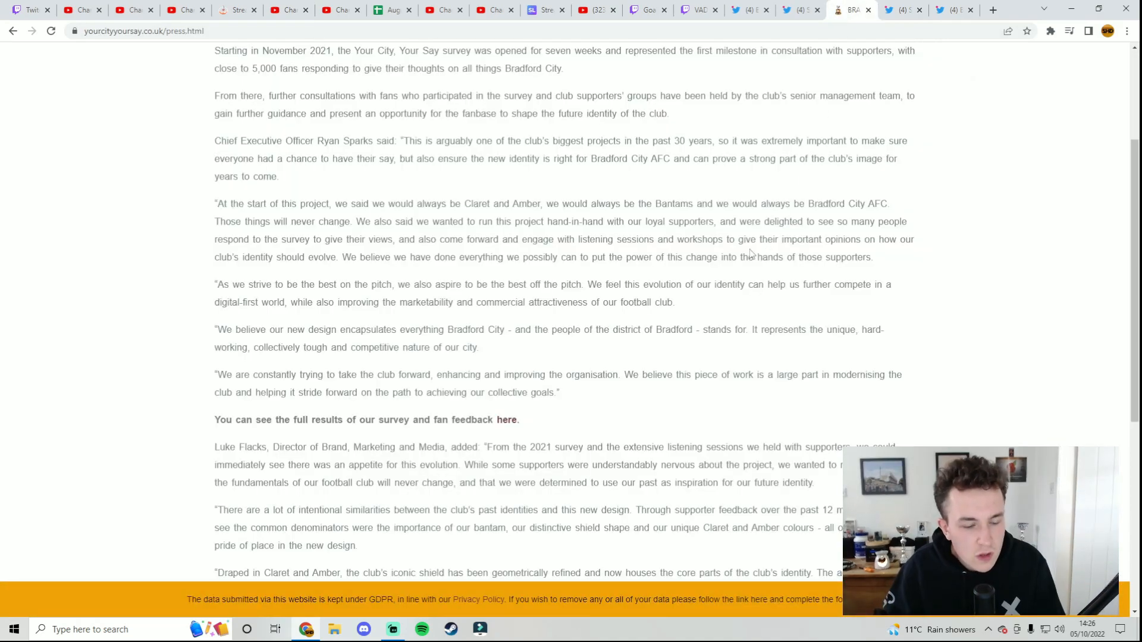
pyautogui.moveTo(676, 343)
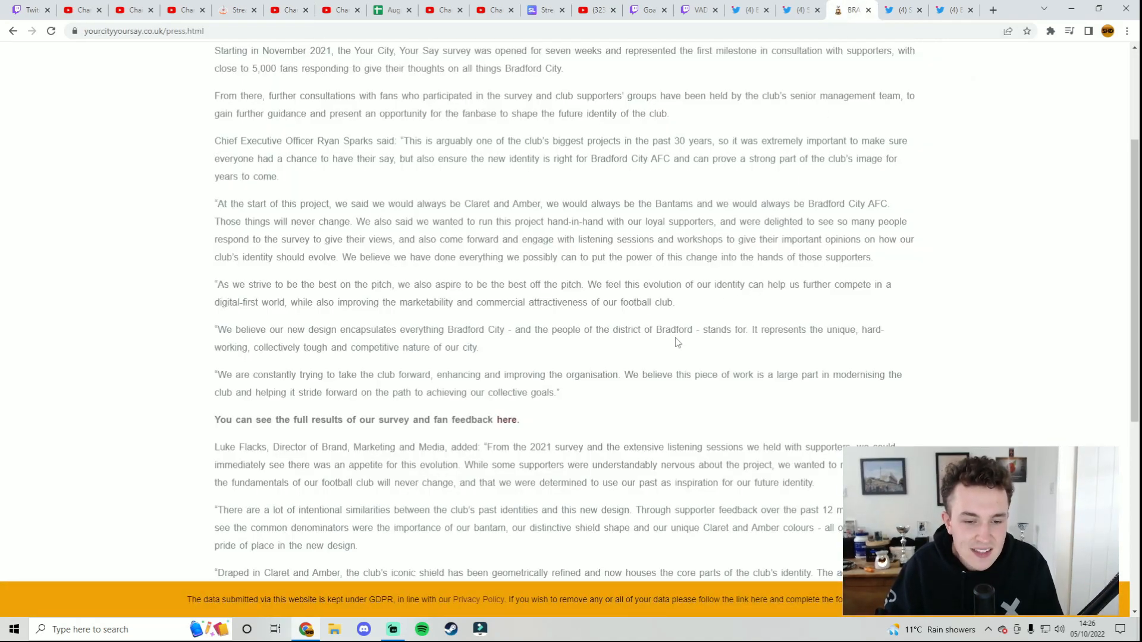
pyautogui.scroll(-3)
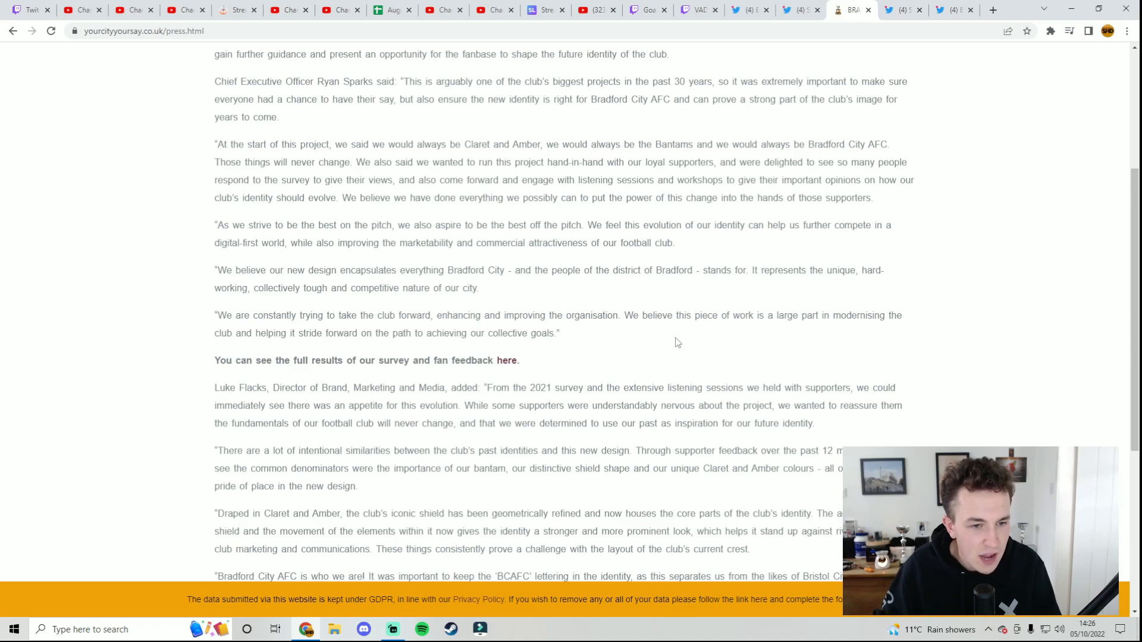
pyautogui.scroll(-3)
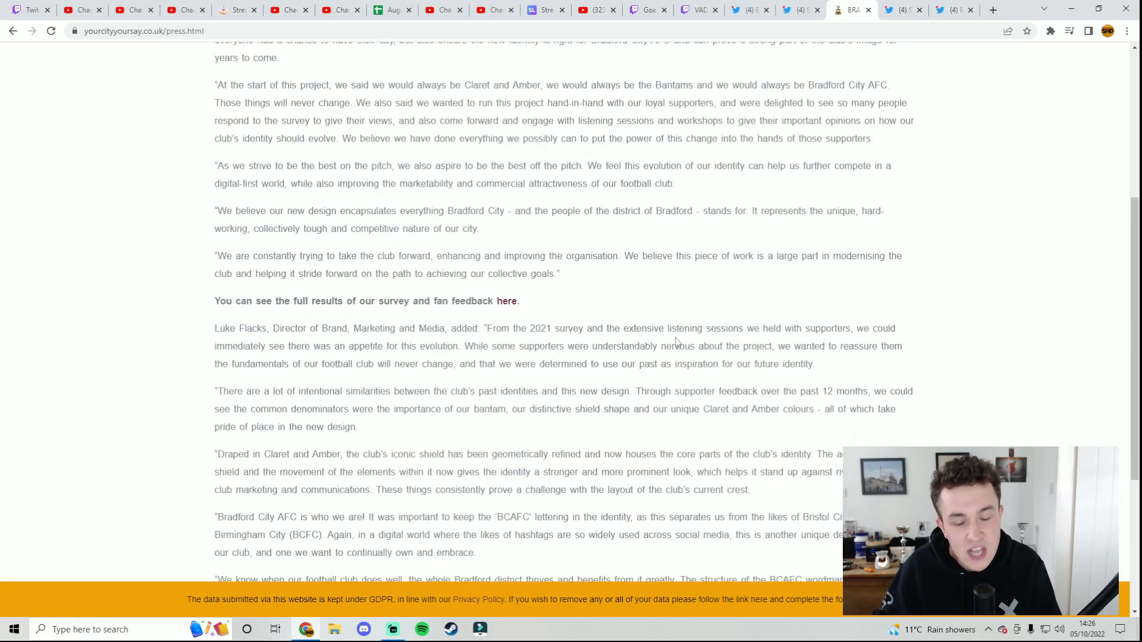
pyautogui.scroll(-3)
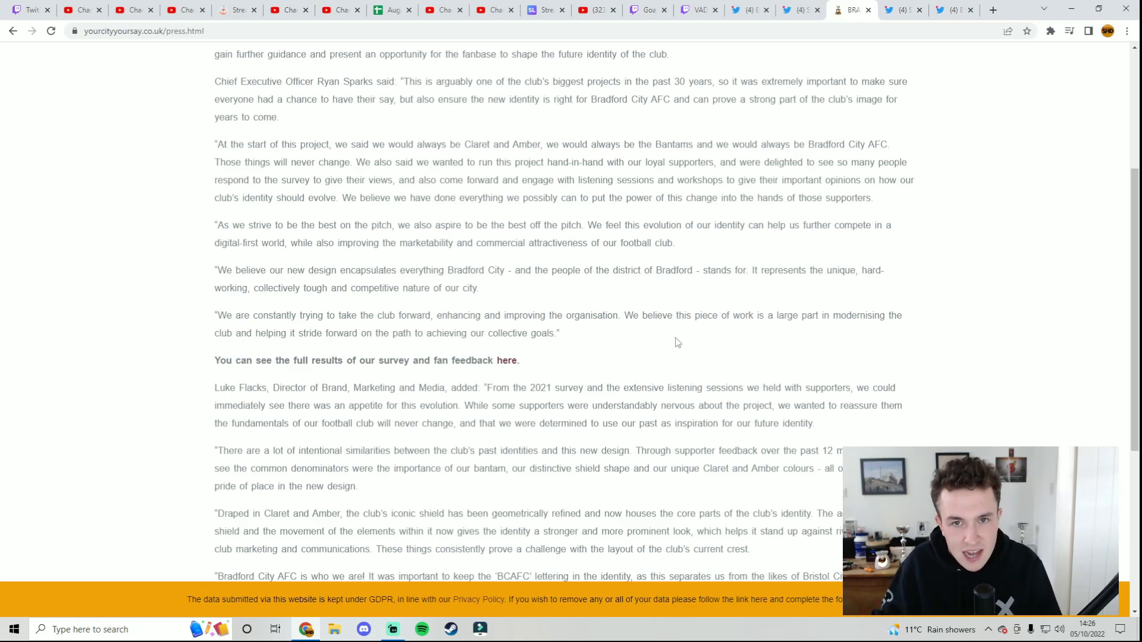
# - Glance at the new badge tweet, then return to the shield and 'BCAFC' lettering quotes
pyautogui.click(797, 9)
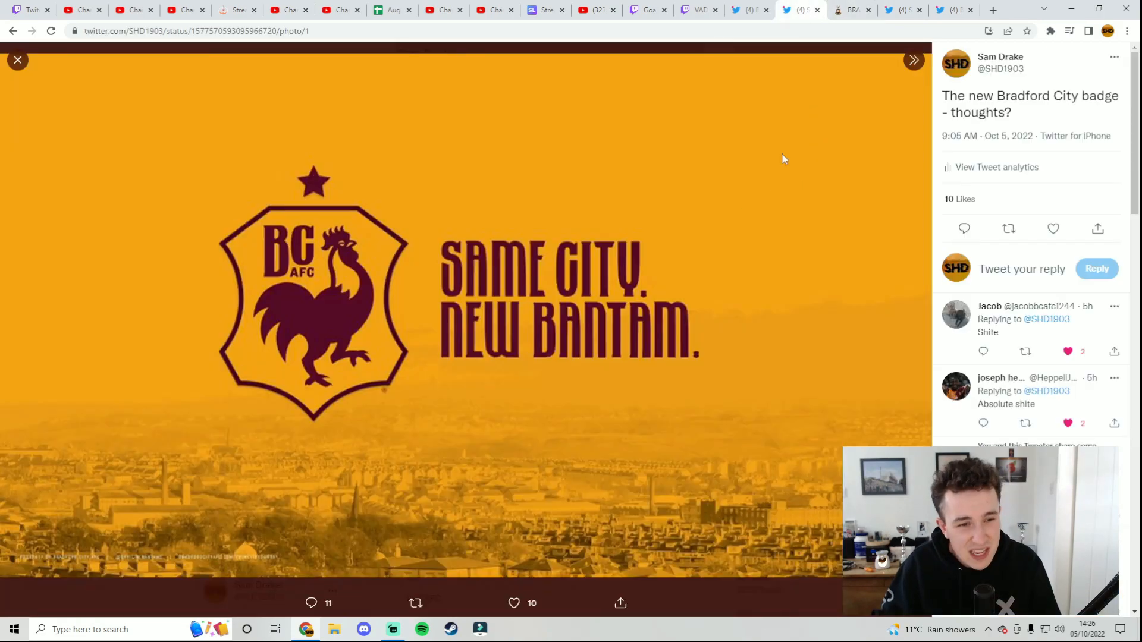
pyautogui.click(851, 10)
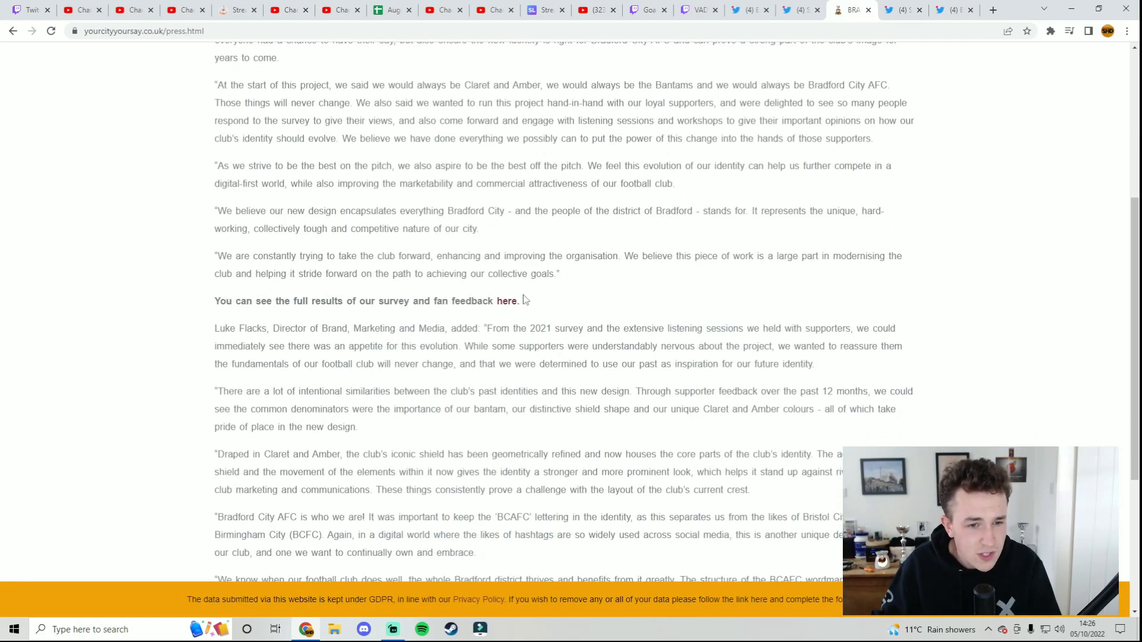
pyautogui.click(506, 301)
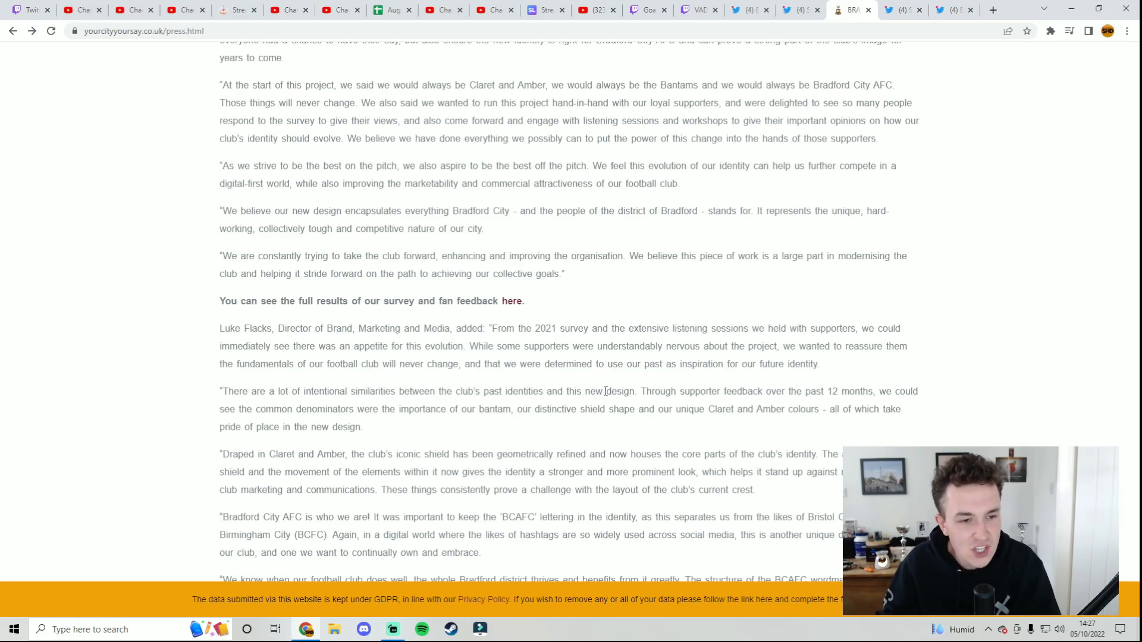
# - Scroll to the final quote about the stronger bantam standing centre stage
pyautogui.scroll(-3)
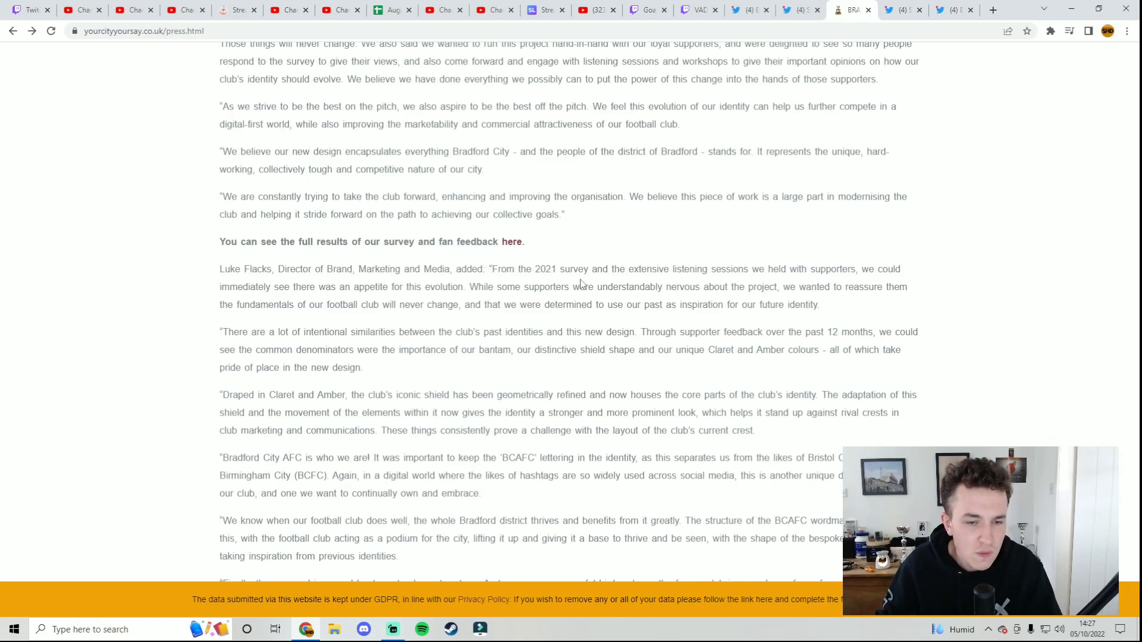
pyautogui.moveTo(707, 286)
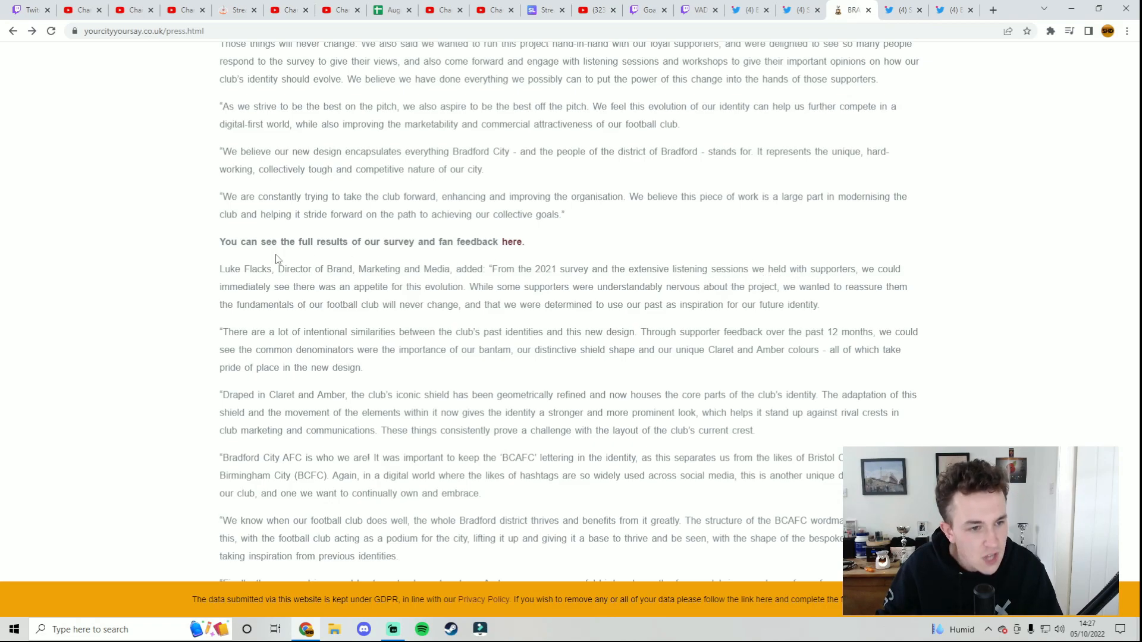
pyautogui.moveTo(418, 291)
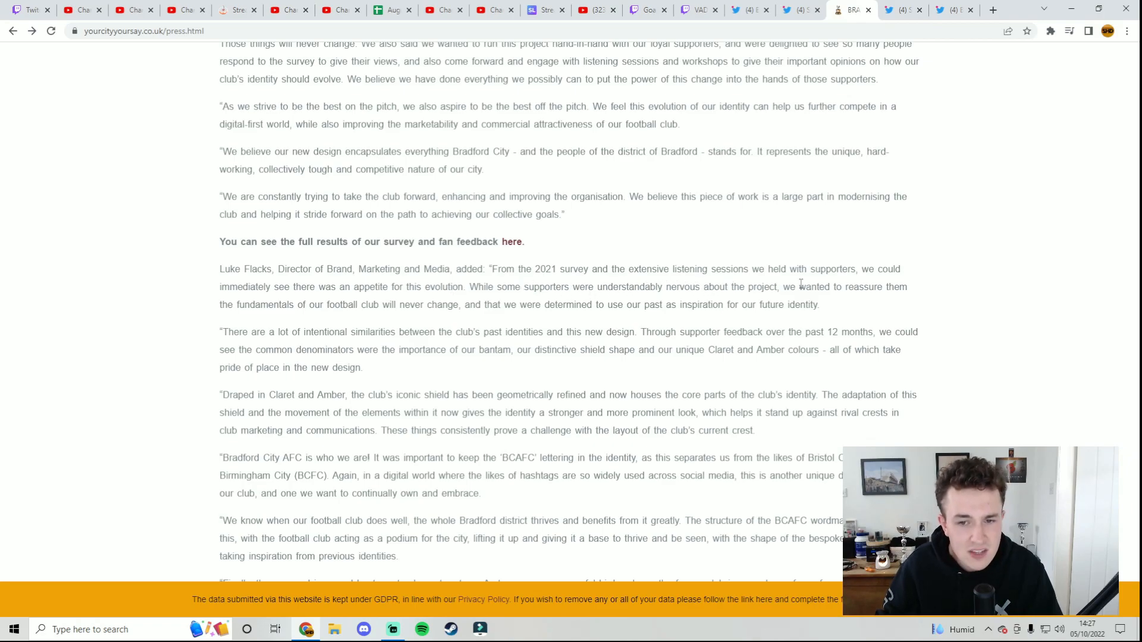
pyautogui.moveTo(367, 299)
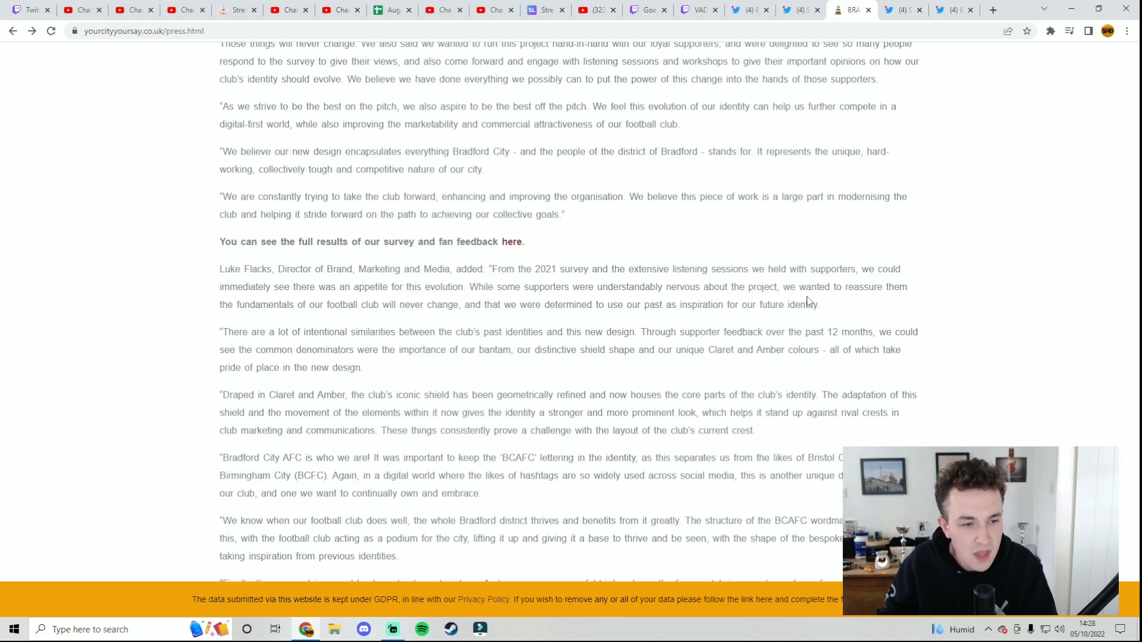
pyautogui.scroll(-3)
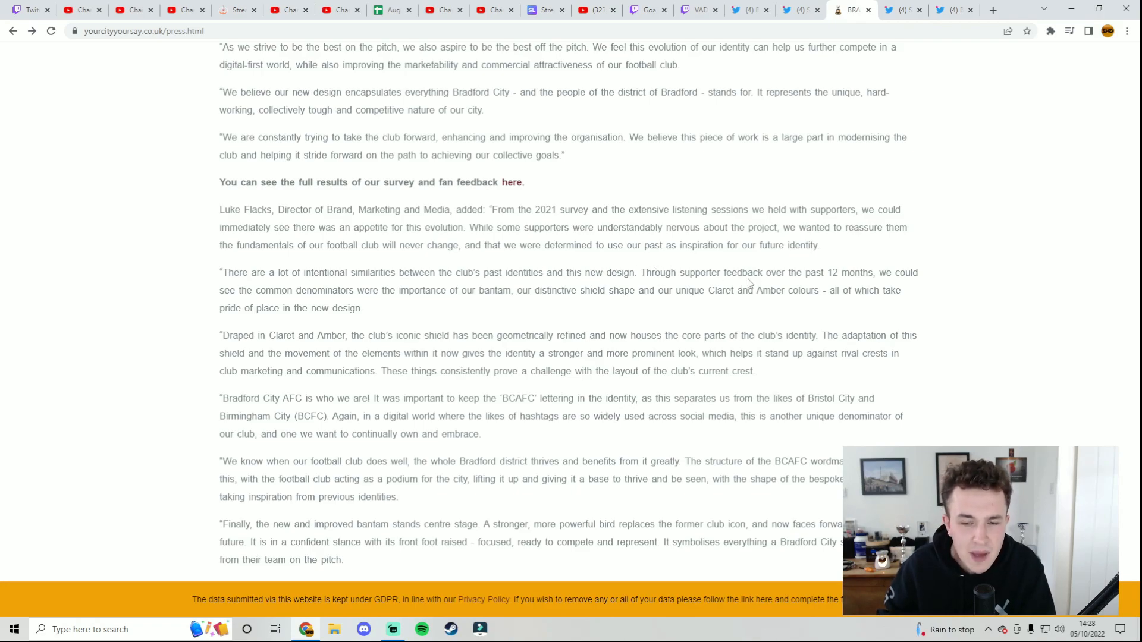
pyautogui.moveTo(361, 305)
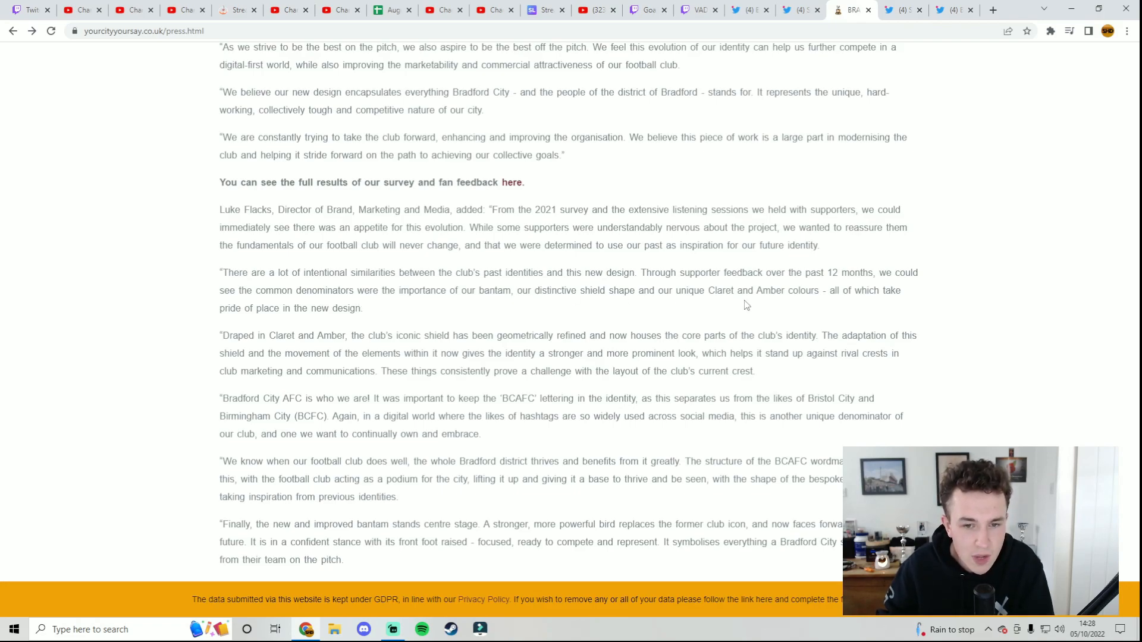
pyautogui.moveTo(364, 333)
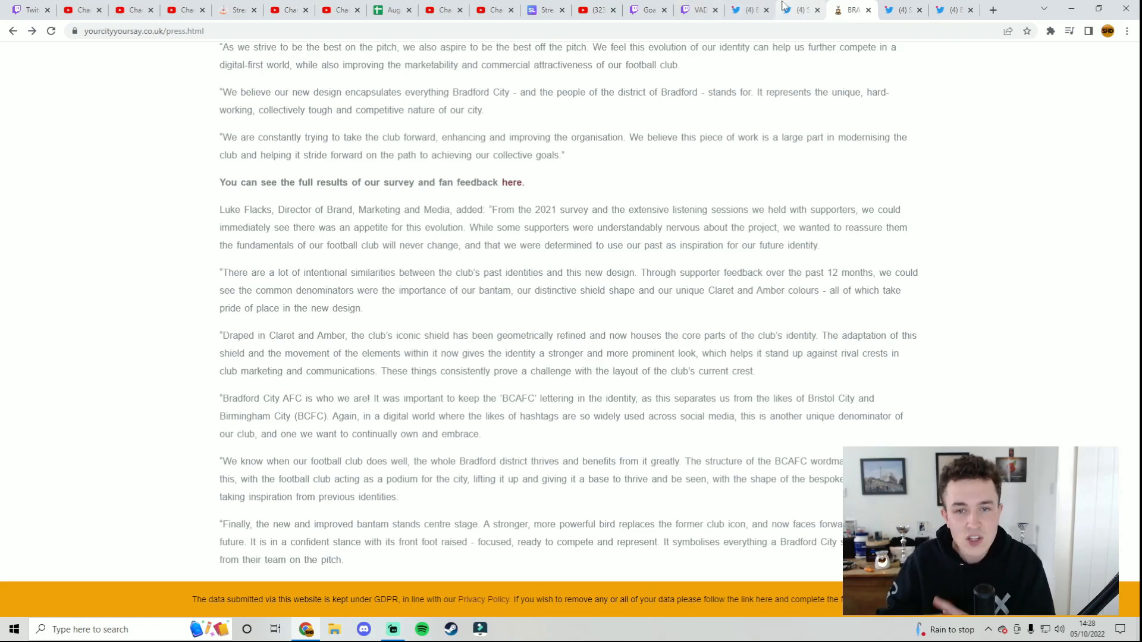
pyautogui.click(800, 9)
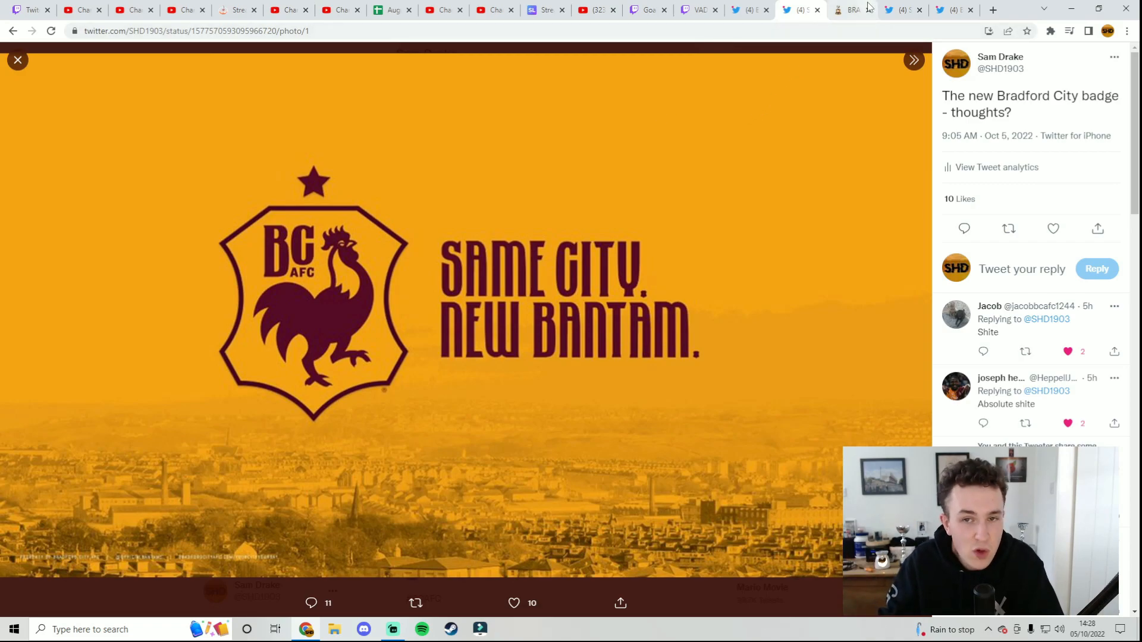
pyautogui.click(850, 9)
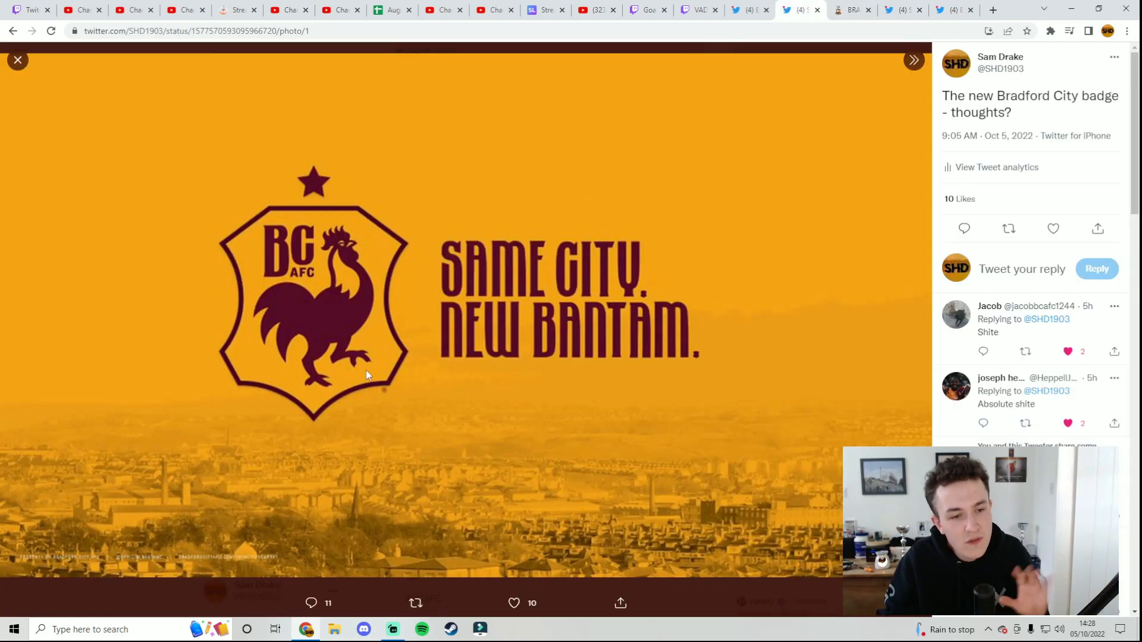
pyautogui.moveTo(721, 71)
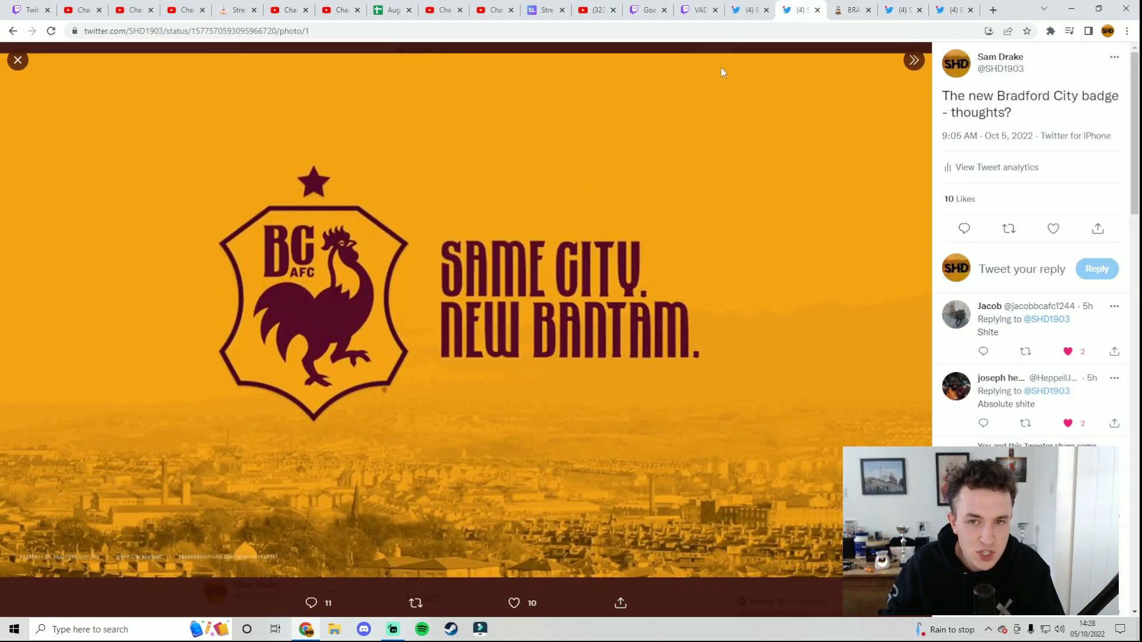
pyautogui.click(850, 9)
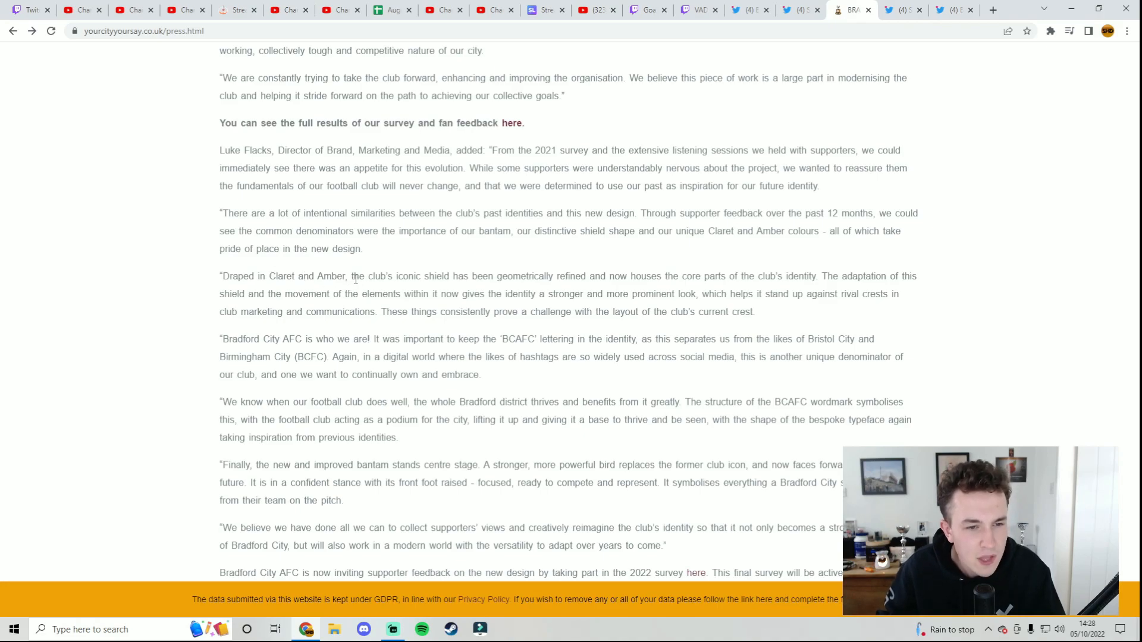
# - Read the press release to its end, where the design takes effect from 1 July 2023
pyautogui.doubleClick(513, 276)
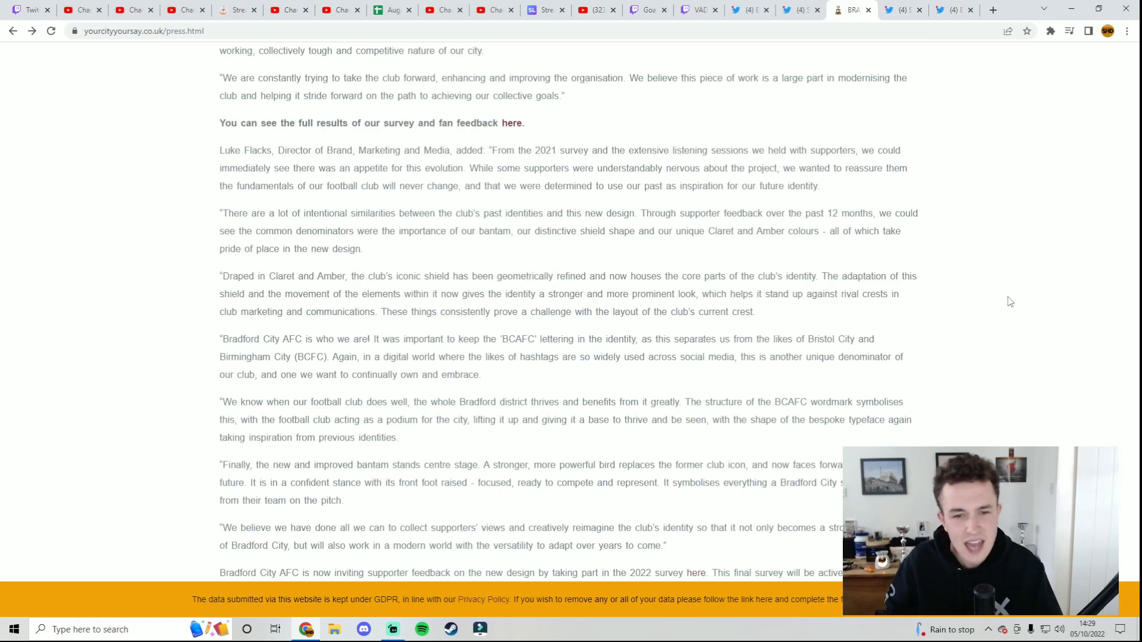
pyautogui.moveTo(1022, 298)
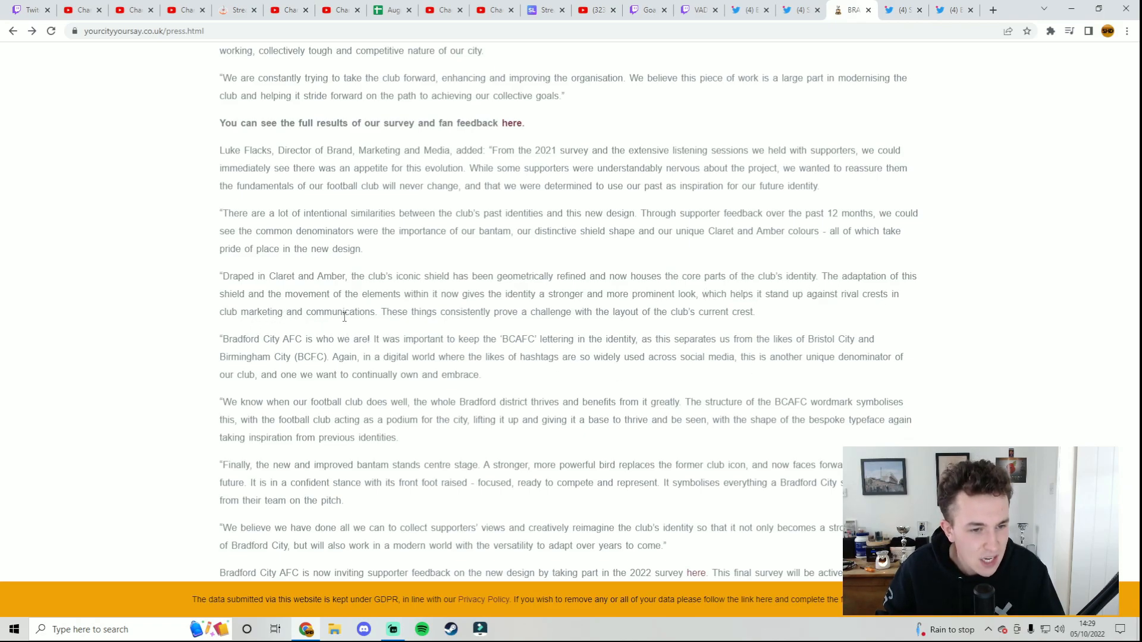
pyautogui.moveTo(500, 326)
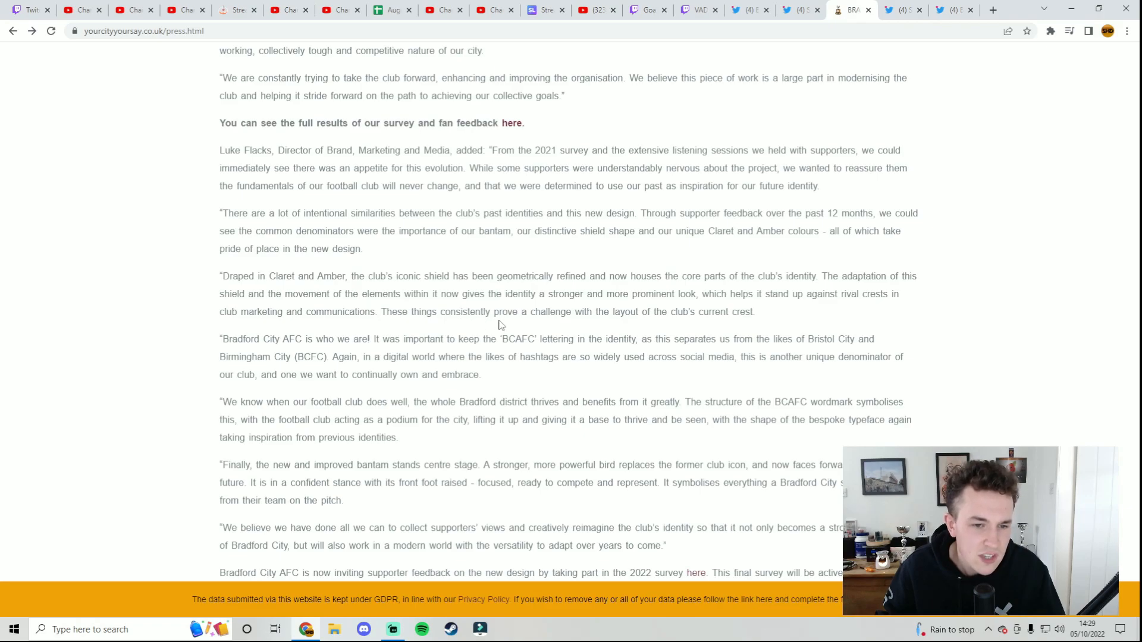
pyautogui.moveTo(689, 329)
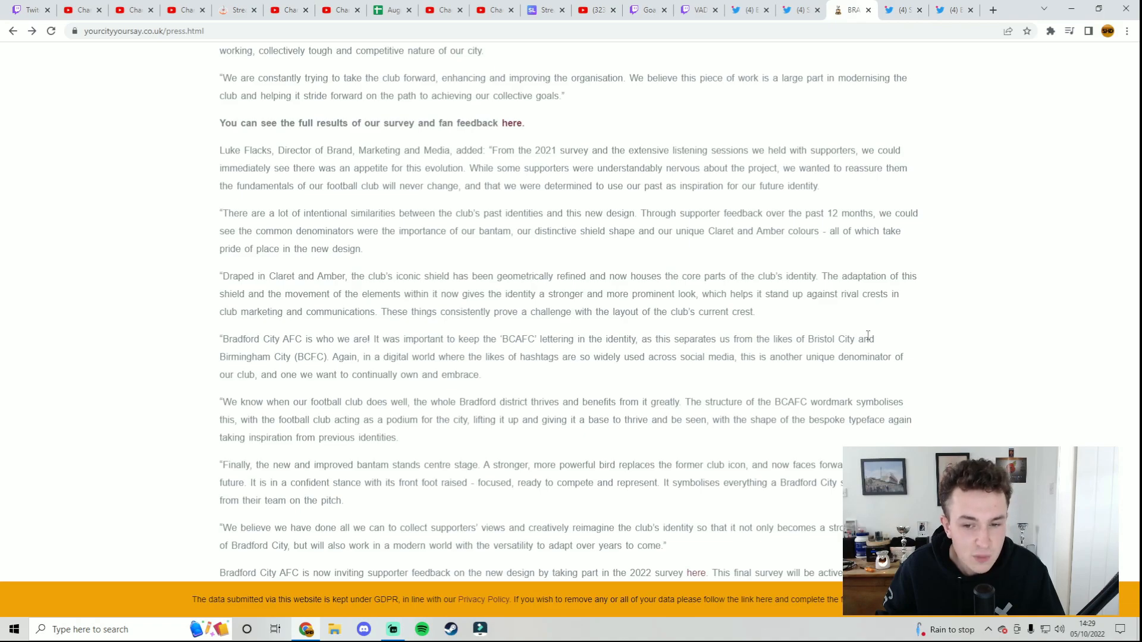
pyautogui.moveTo(210, 364)
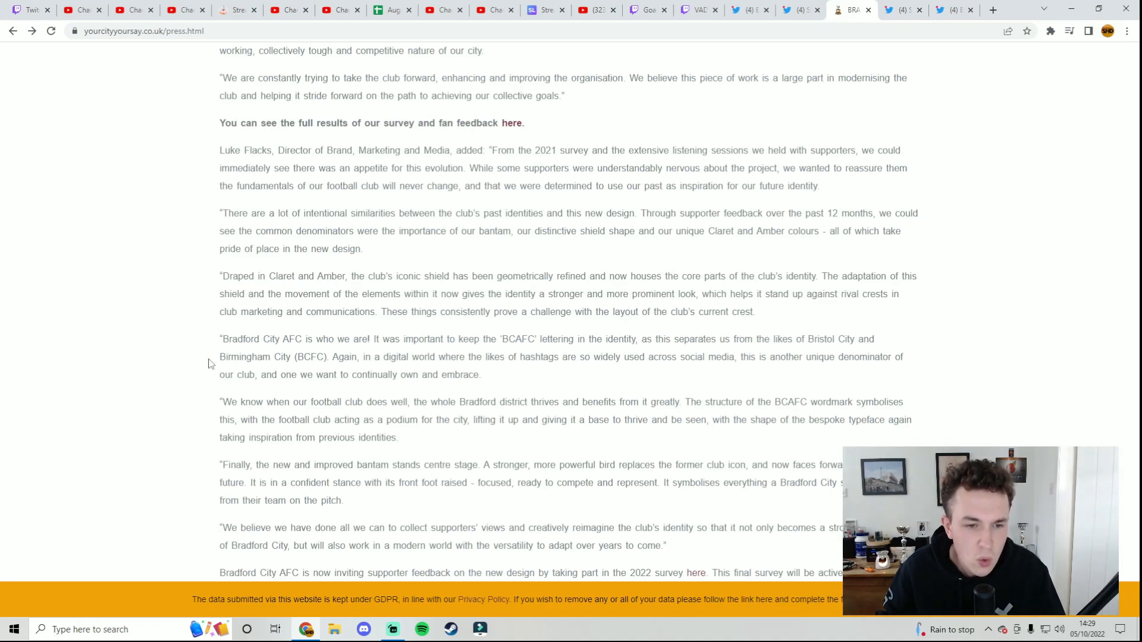
pyautogui.moveTo(672, 376)
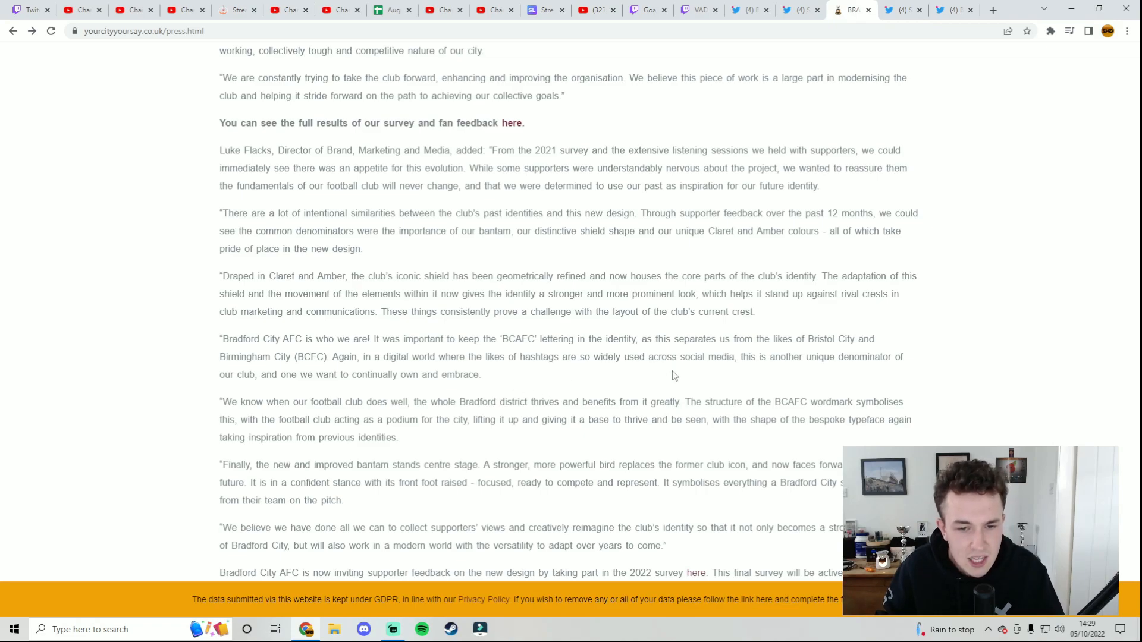
pyautogui.moveTo(744, 389)
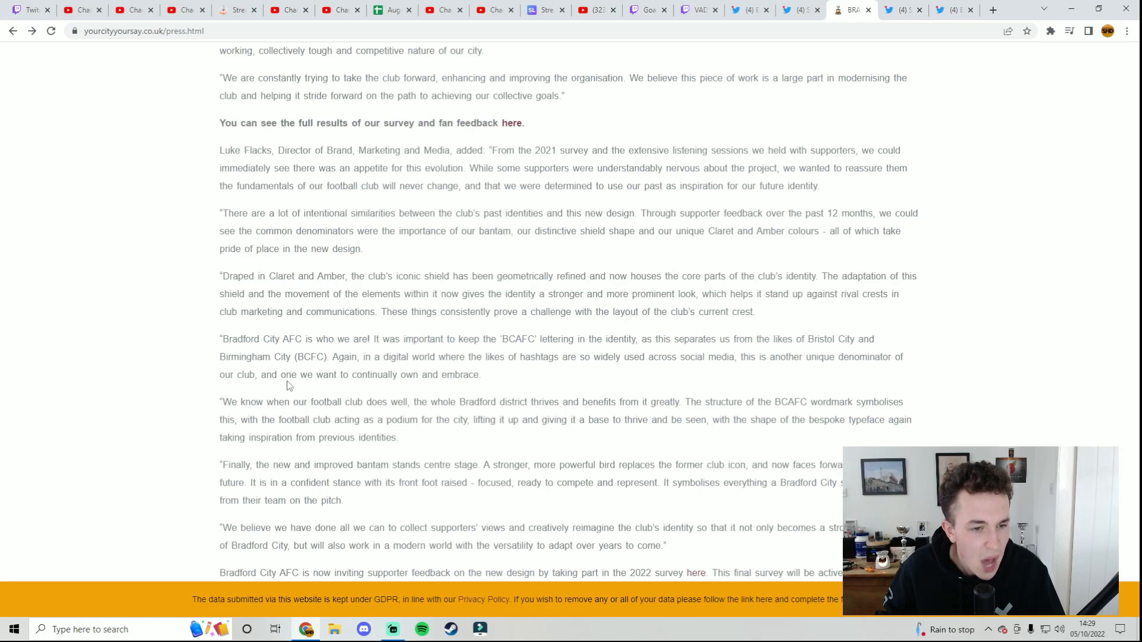
pyautogui.moveTo(464, 386)
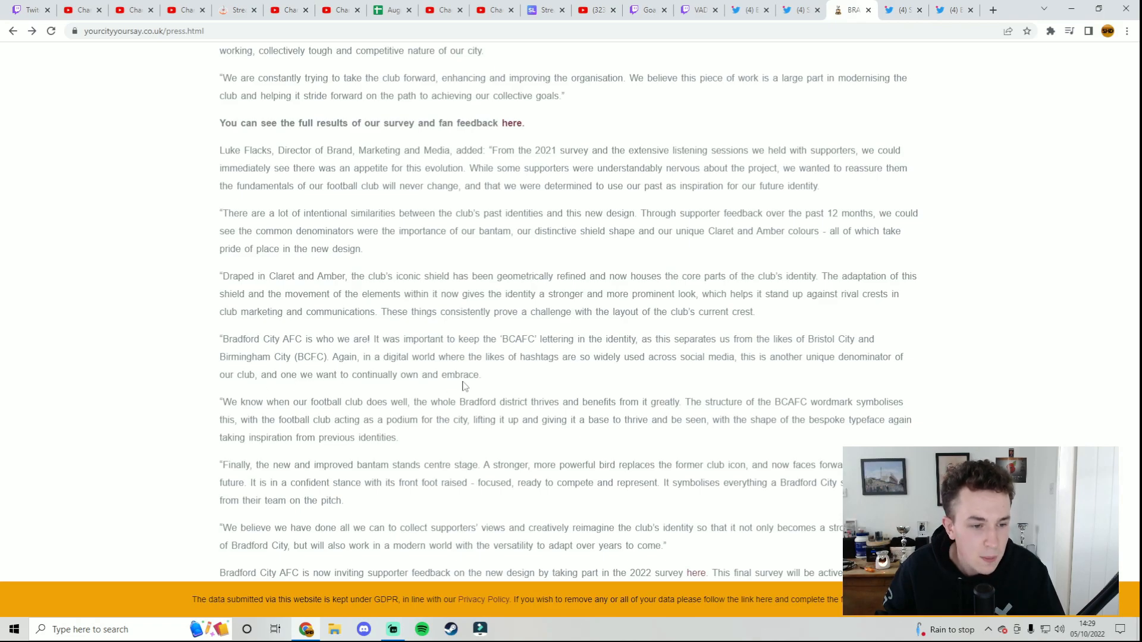
pyautogui.scroll(-3)
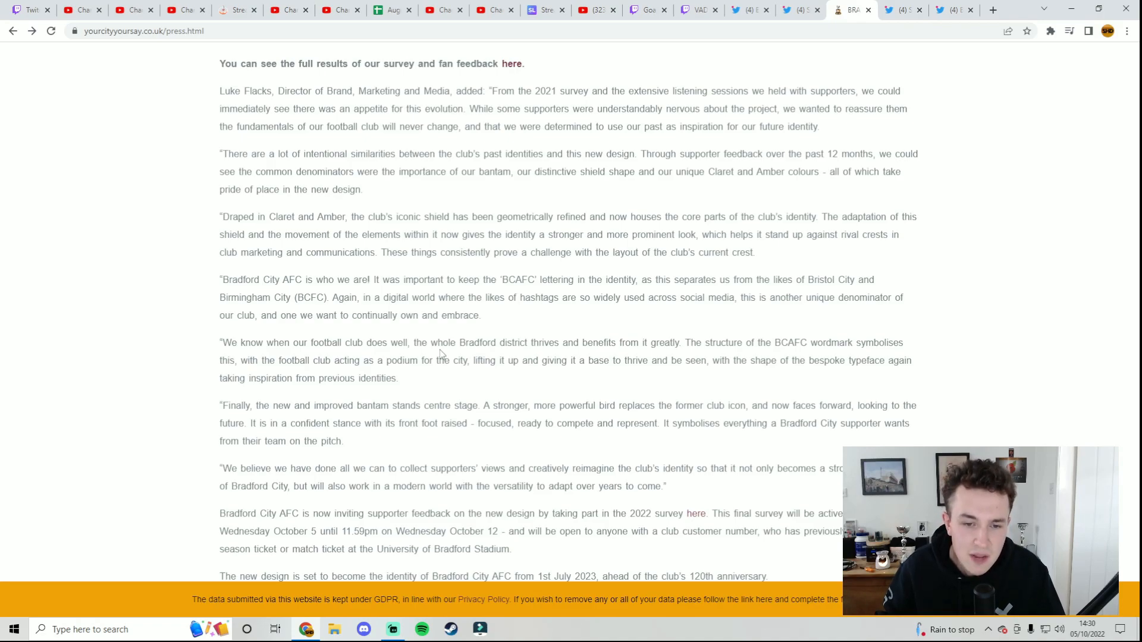
pyautogui.scroll(-3)
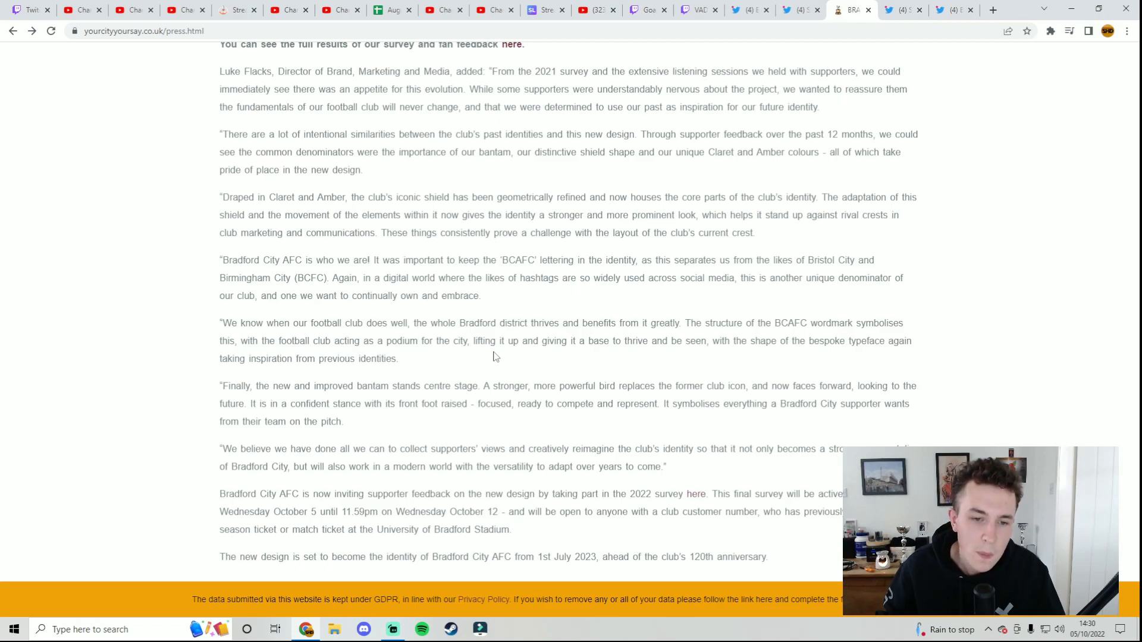
pyautogui.moveTo(735, 357)
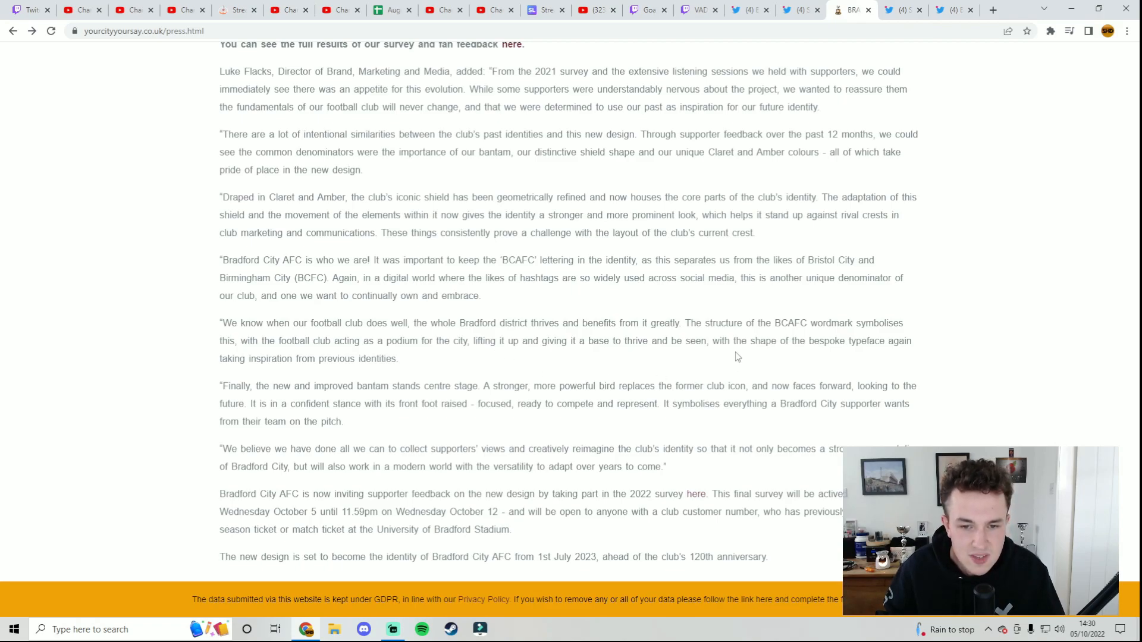
pyautogui.moveTo(925, 354)
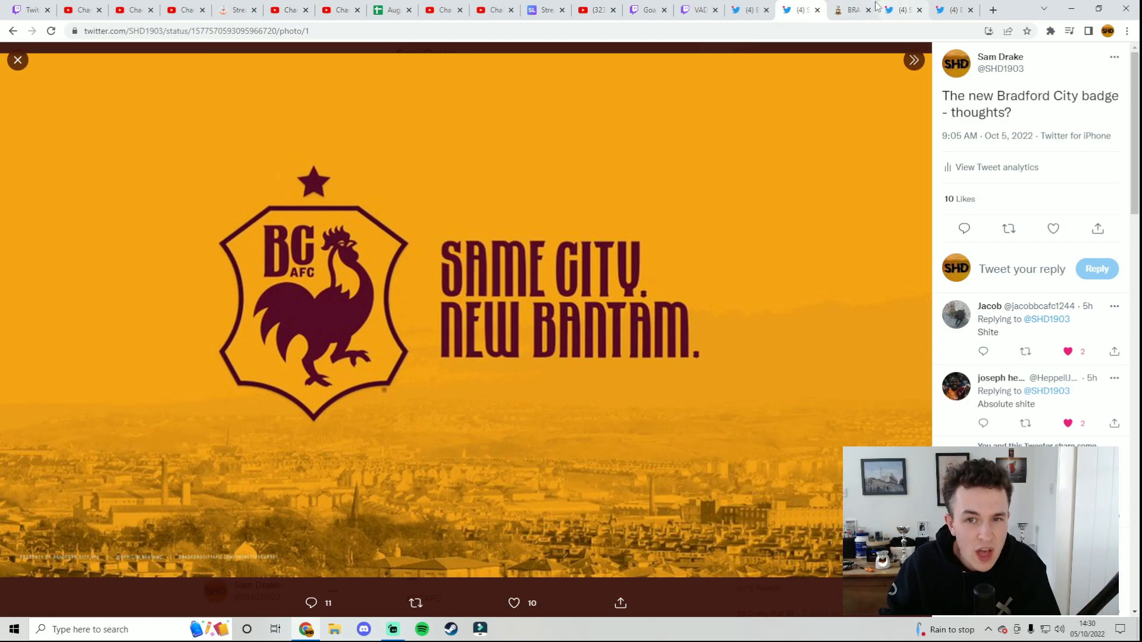
pyautogui.click(851, 10)
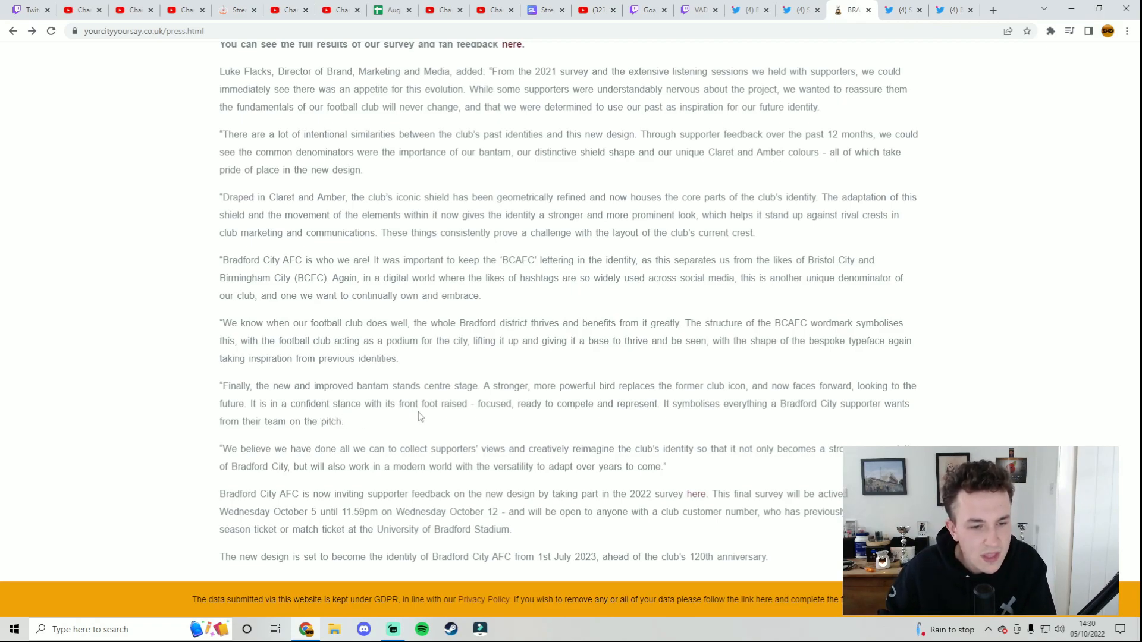
pyautogui.moveTo(627, 425)
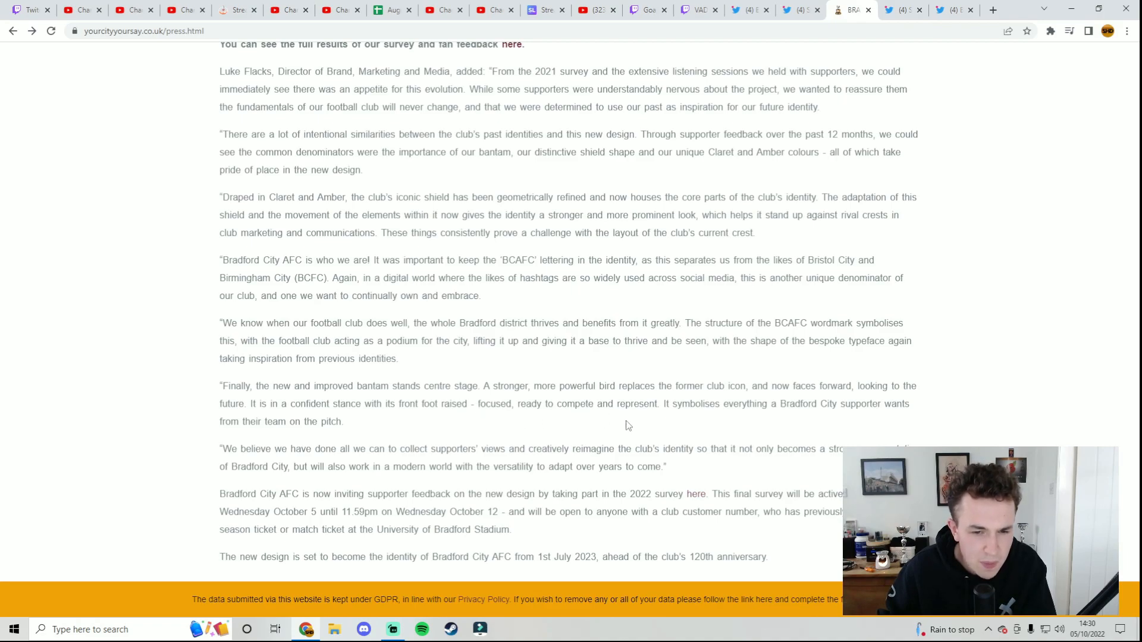
pyautogui.moveTo(665, 431)
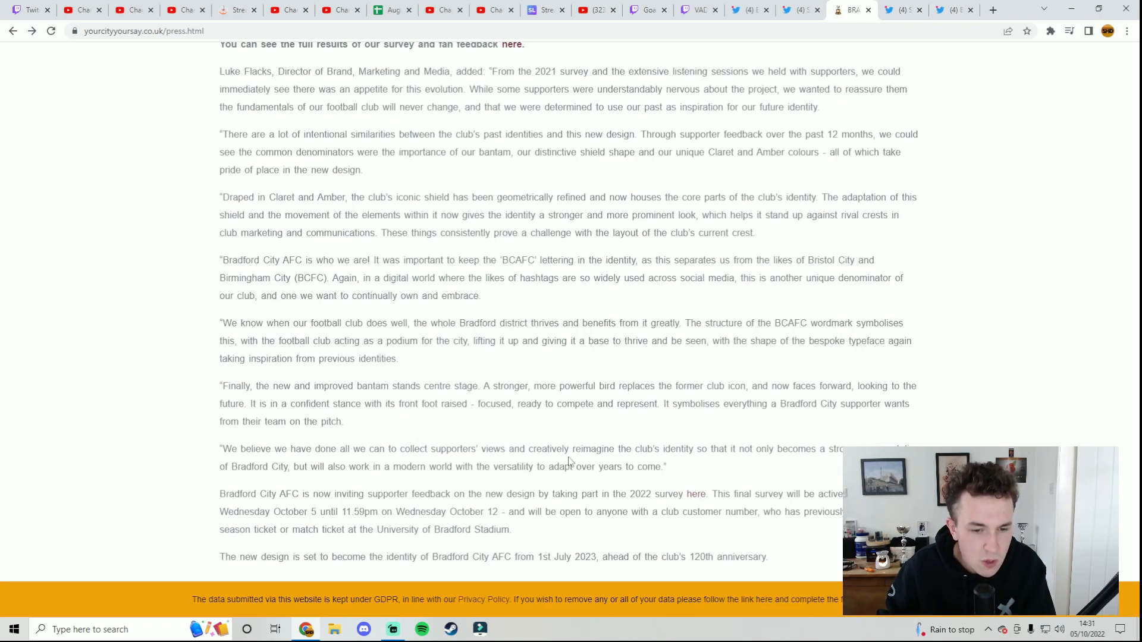
pyautogui.moveTo(711, 461)
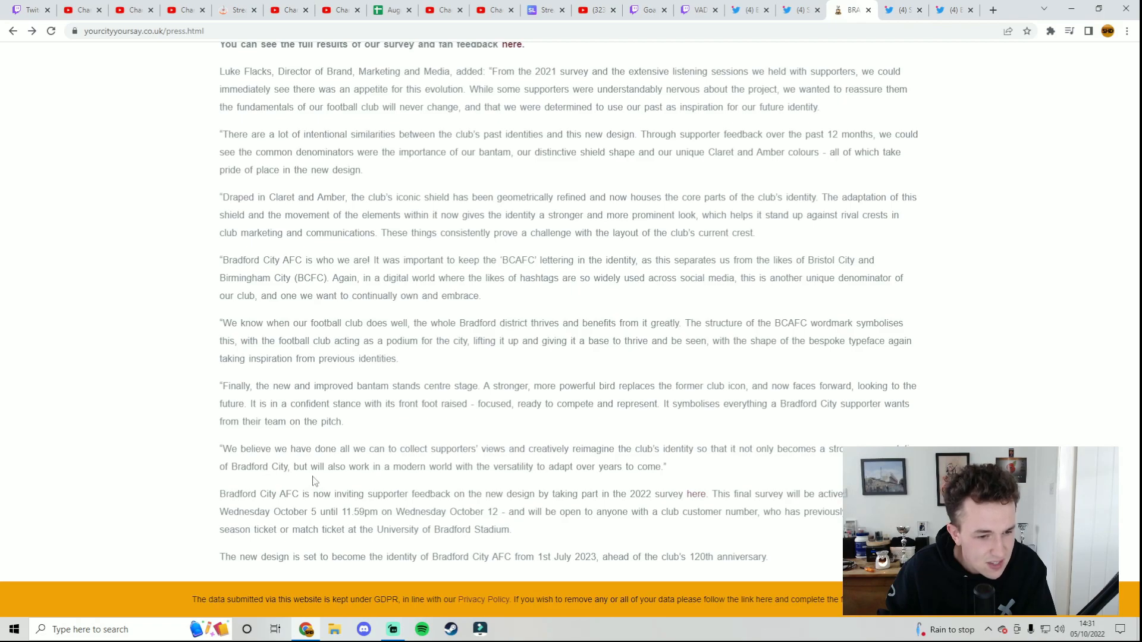
pyautogui.moveTo(508, 477)
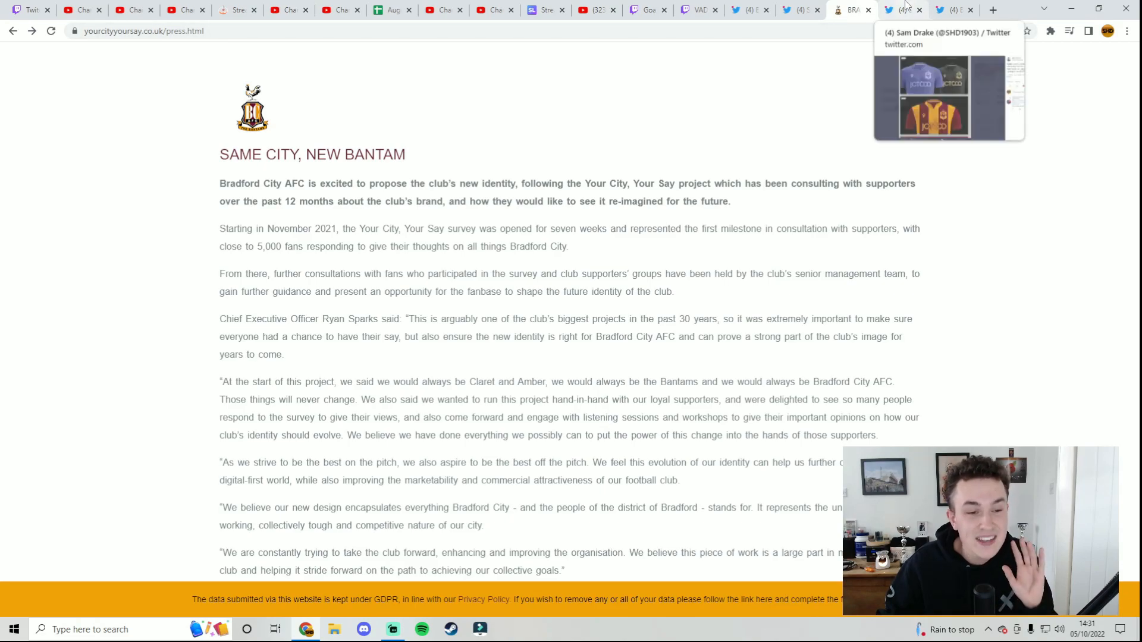
pyautogui.click(903, 10)
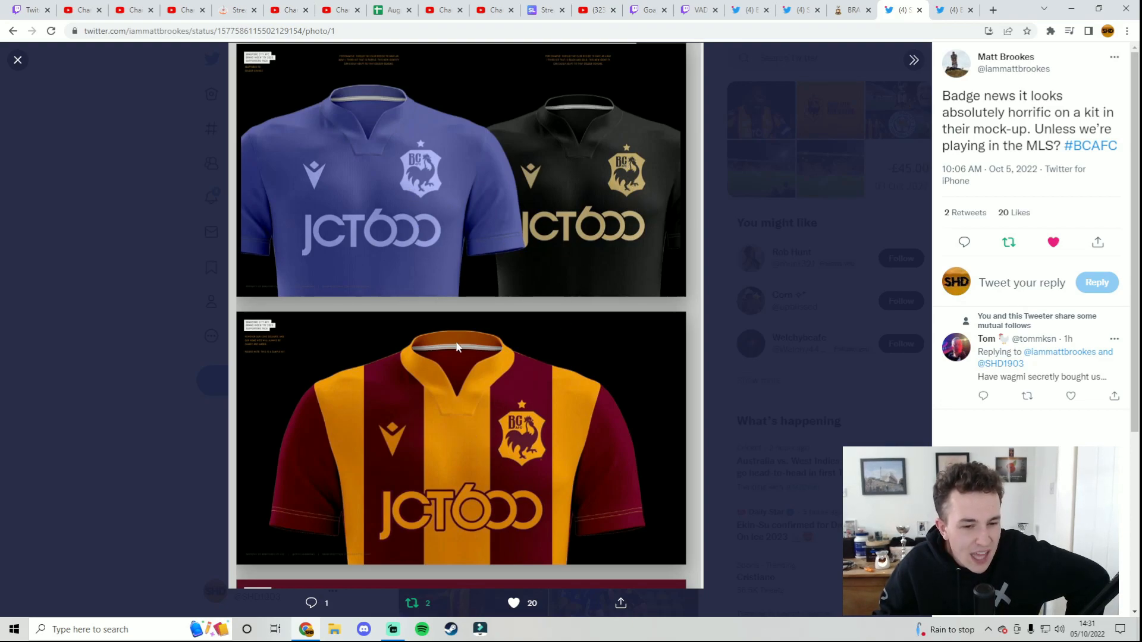
pyautogui.moveTo(532, 227)
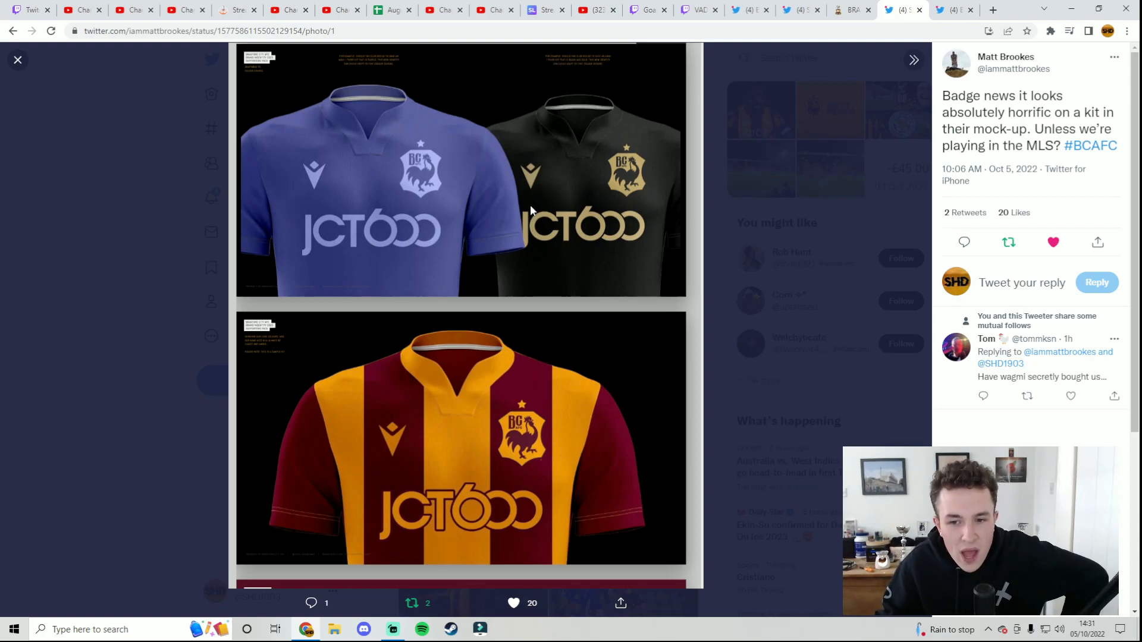
pyautogui.moveTo(526, 207)
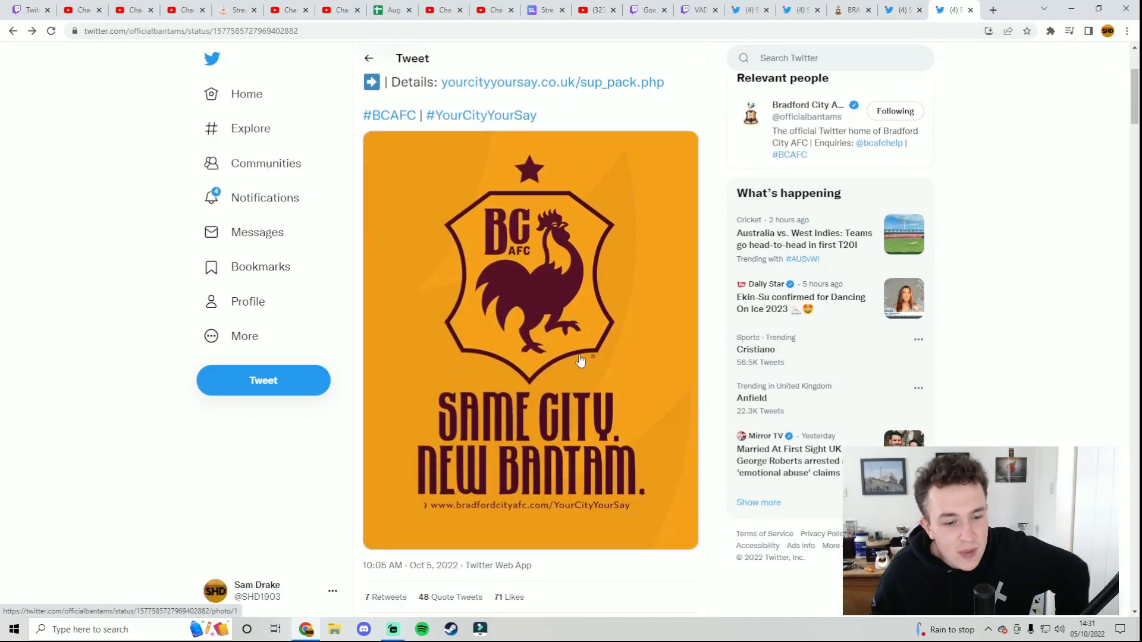
pyautogui.scroll(-3)
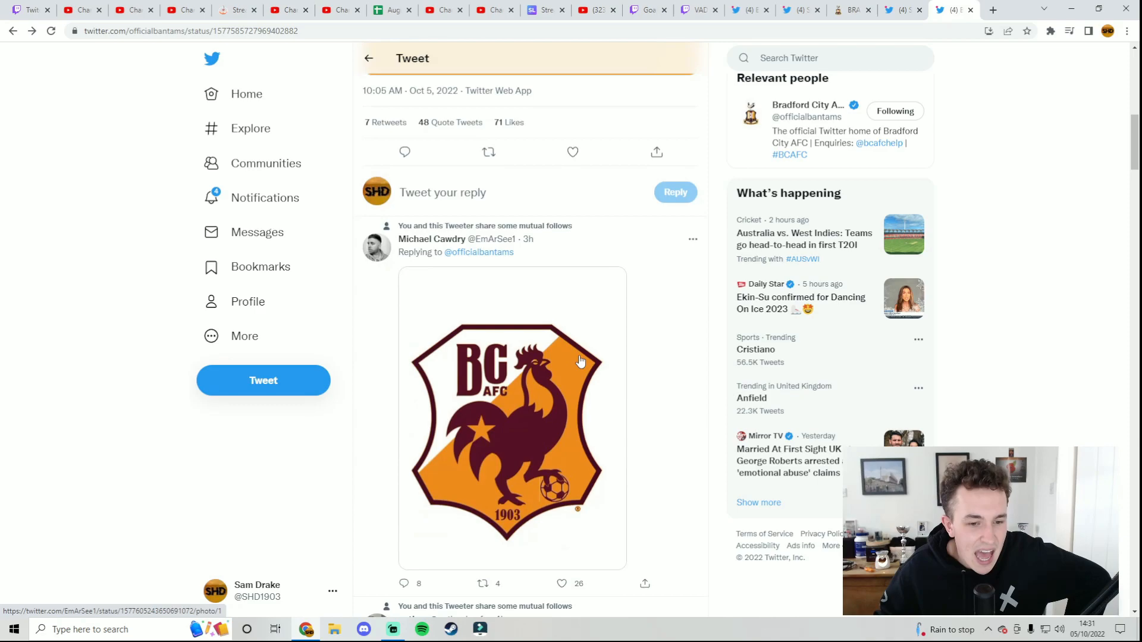
pyautogui.scroll(-3)
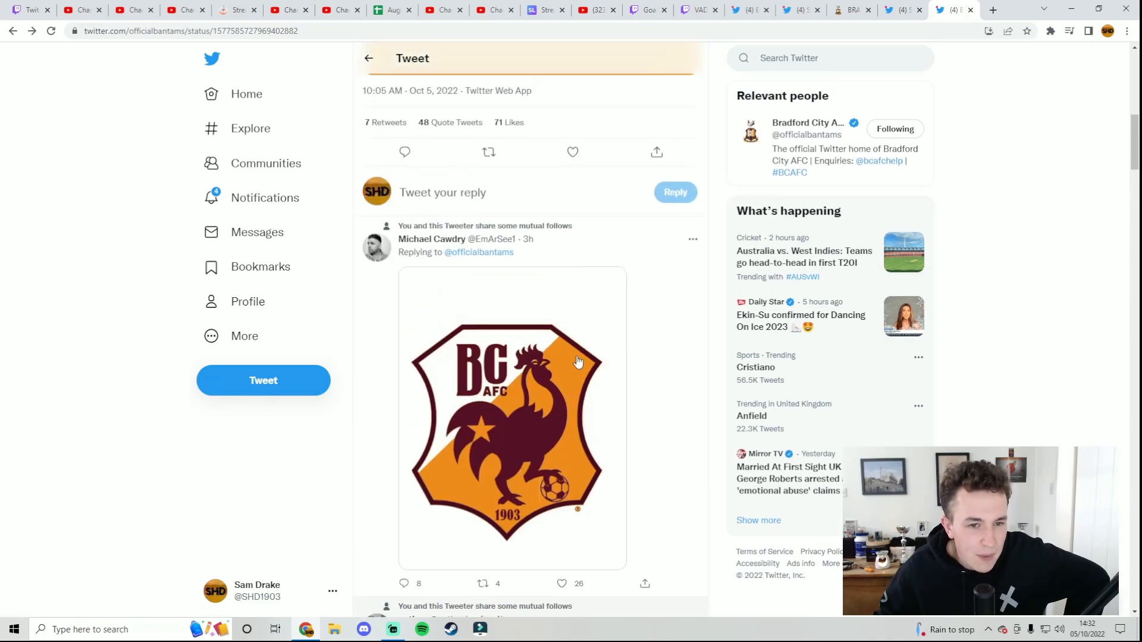
pyautogui.click(510, 418)
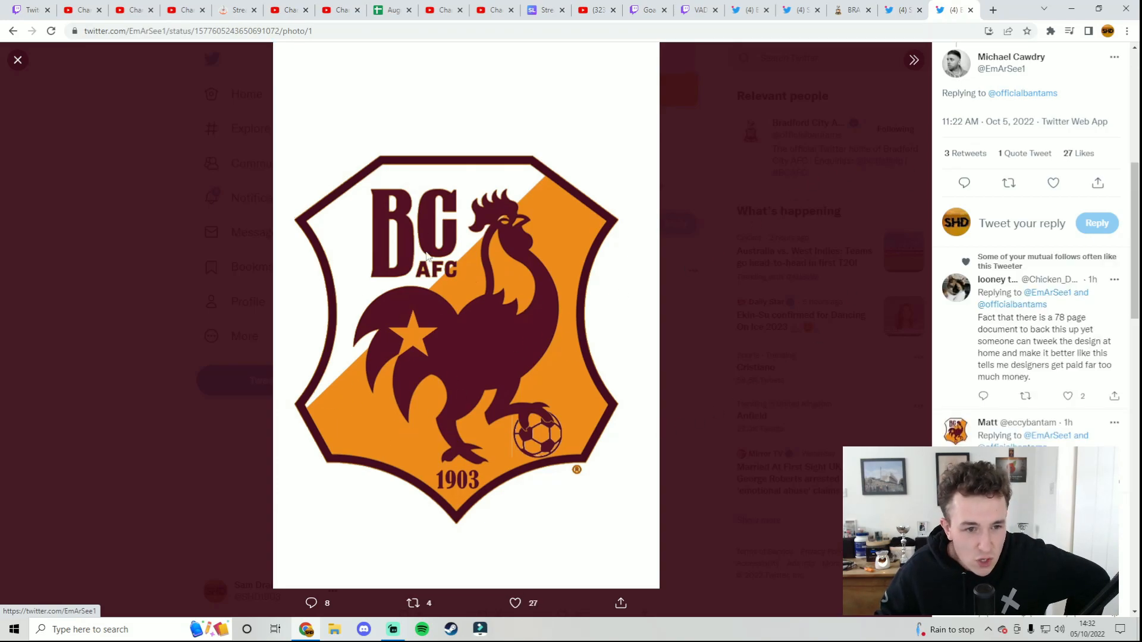
pyautogui.moveTo(385, 246)
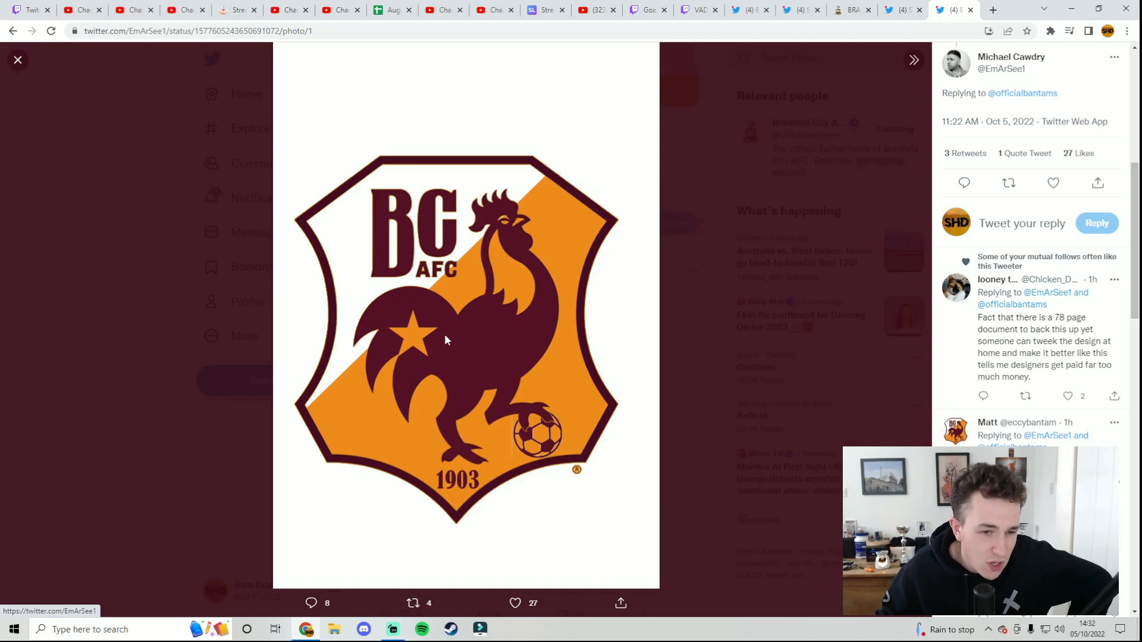
pyautogui.moveTo(431, 350)
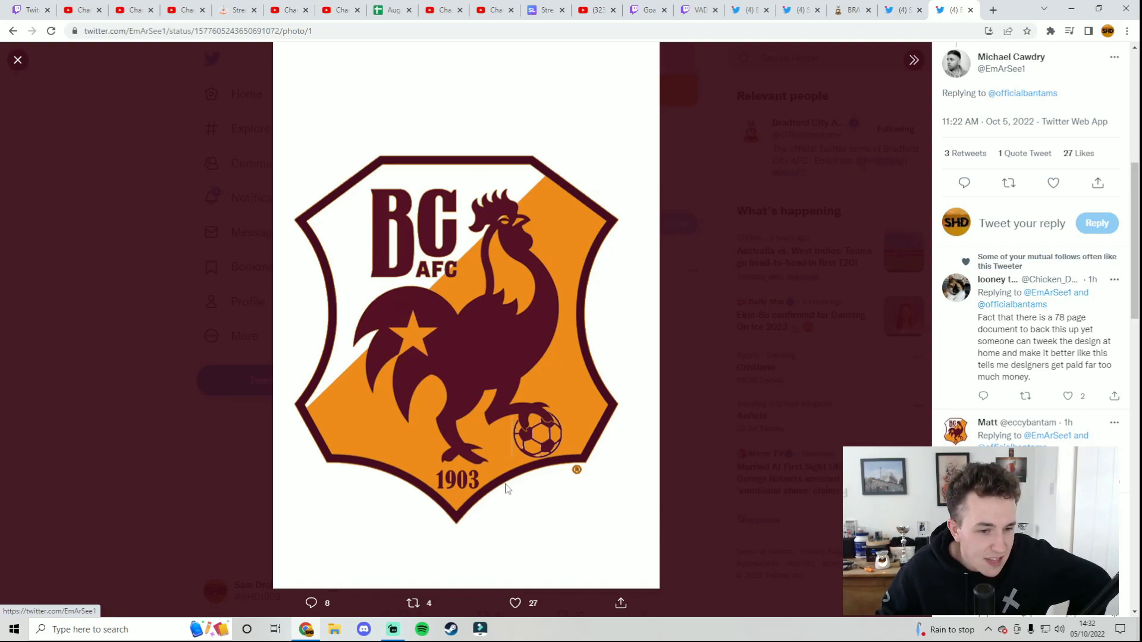
pyautogui.moveTo(480, 306)
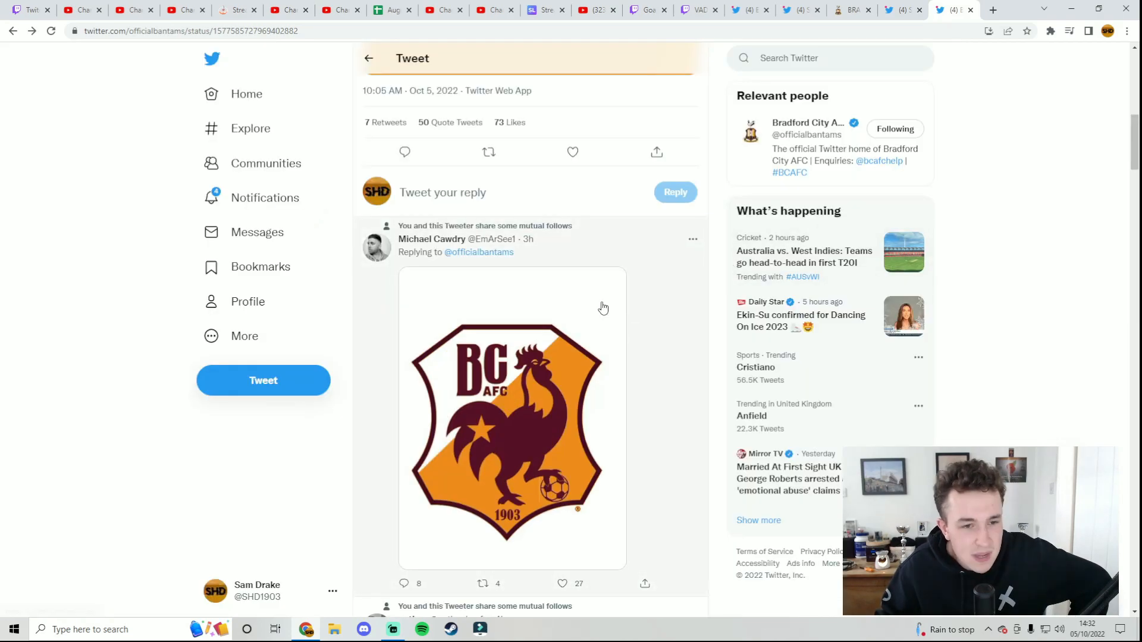
# - Scroll down through the first fan replies under the 'Same City, New Bantam' tweet
pyautogui.scroll(-3)
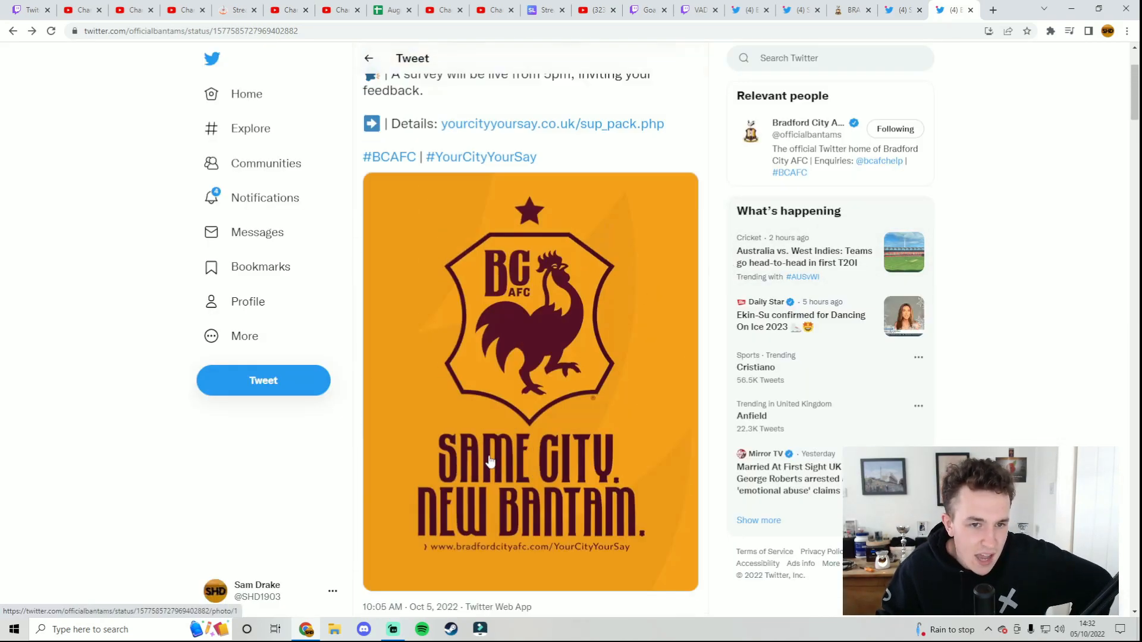
pyautogui.scroll(-3)
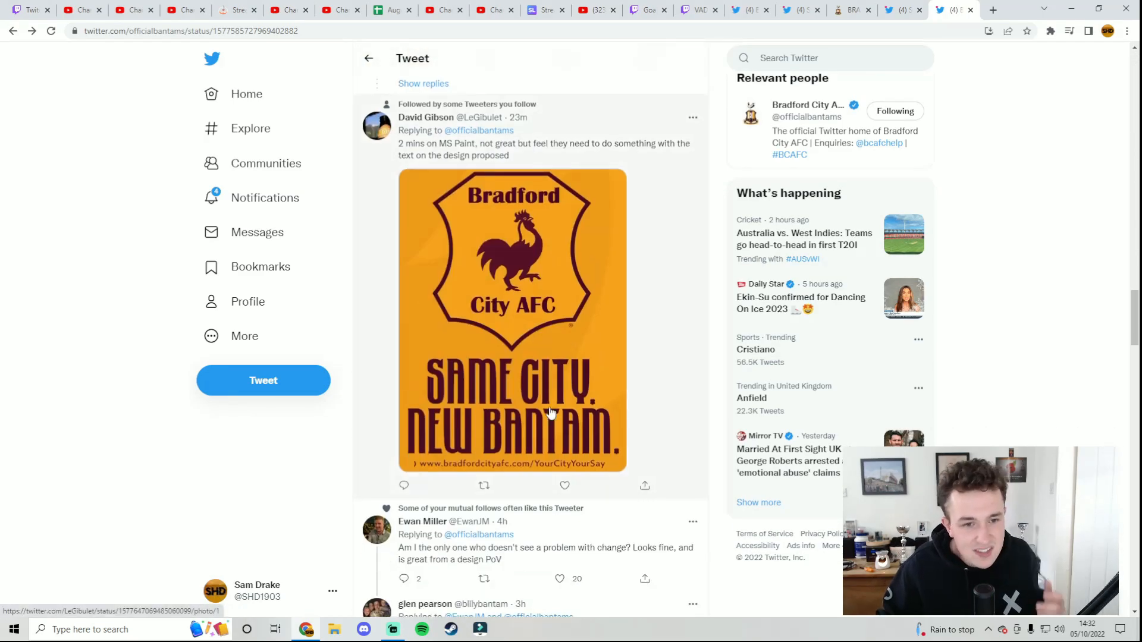
pyautogui.scroll(-3)
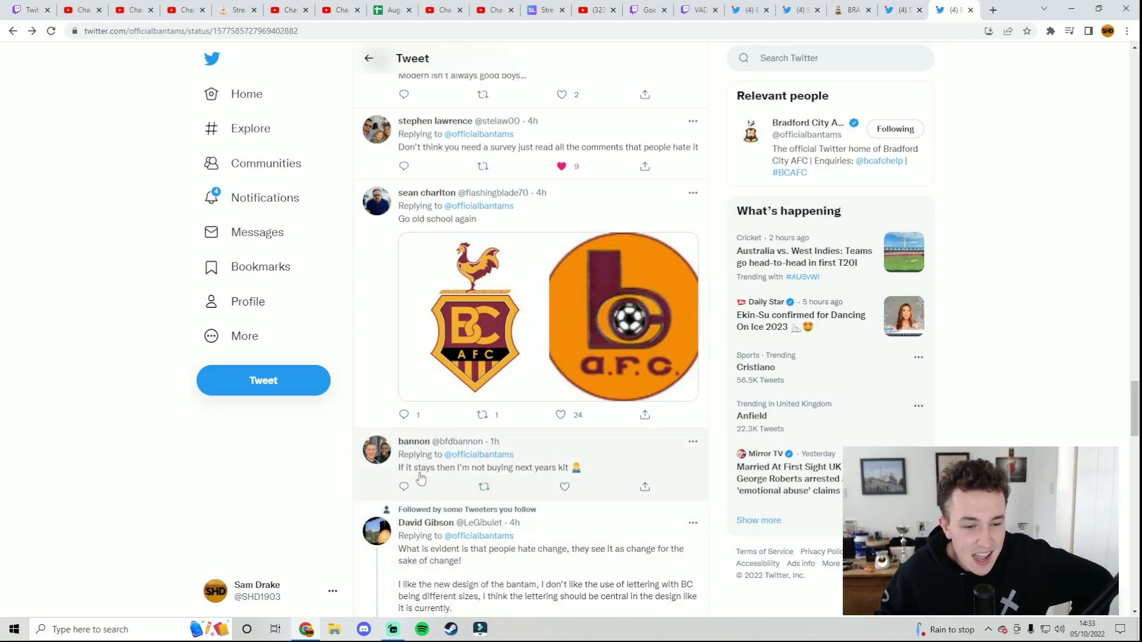
pyautogui.scroll(-3)
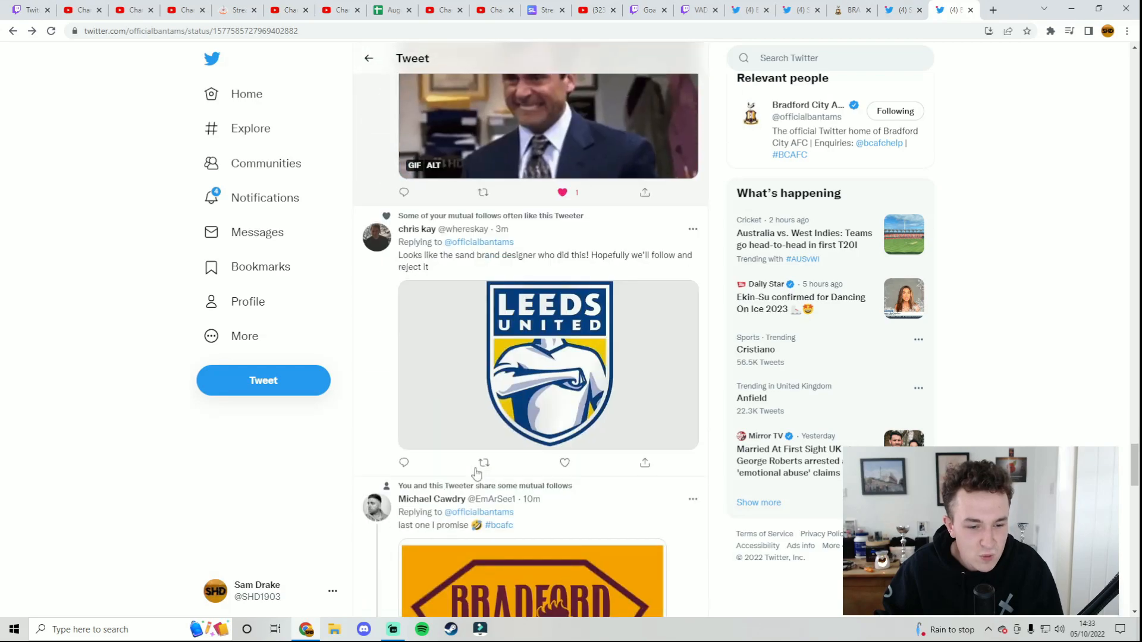
pyautogui.click(549, 364)
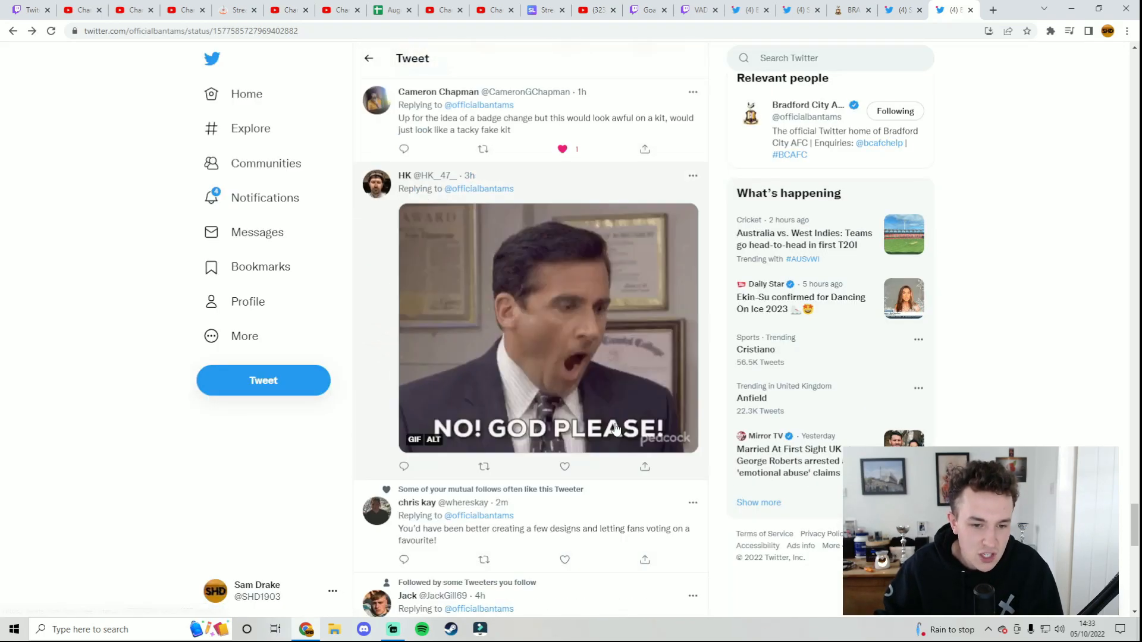
# - Read further down the reply thread, then return to the original announcement tweet
pyautogui.scroll(-3)
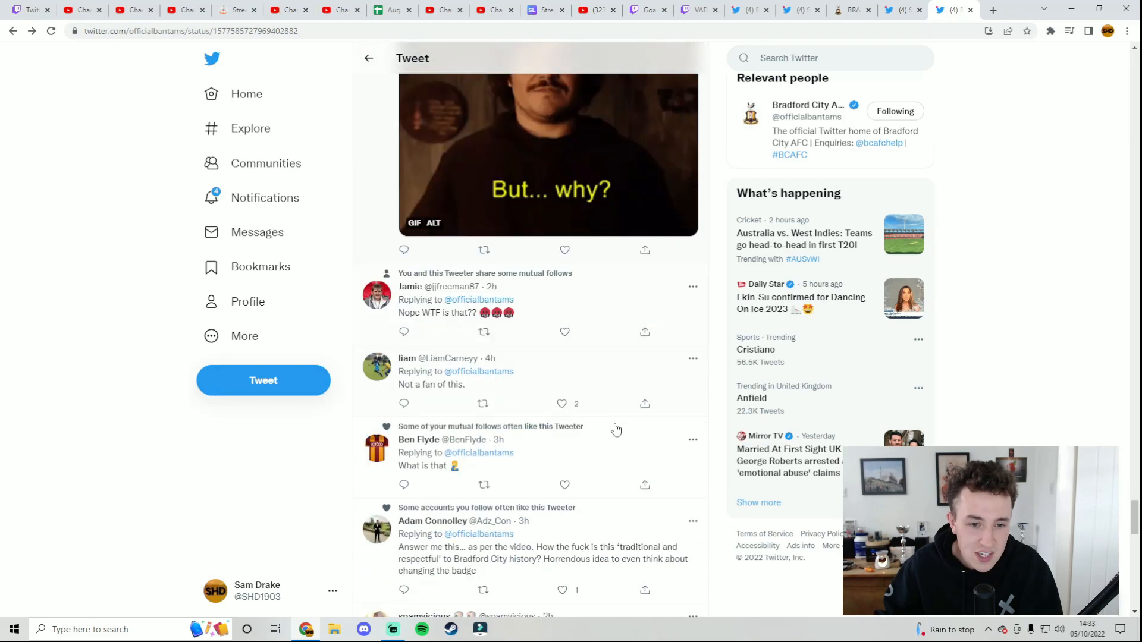
pyautogui.scroll(-3)
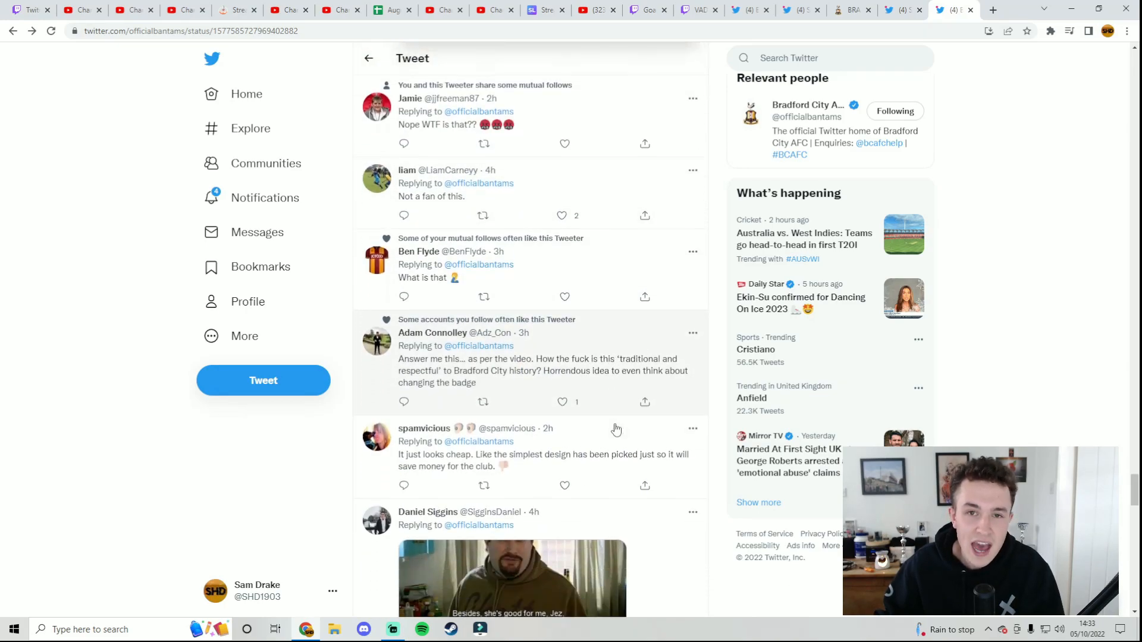
pyautogui.scroll(-3)
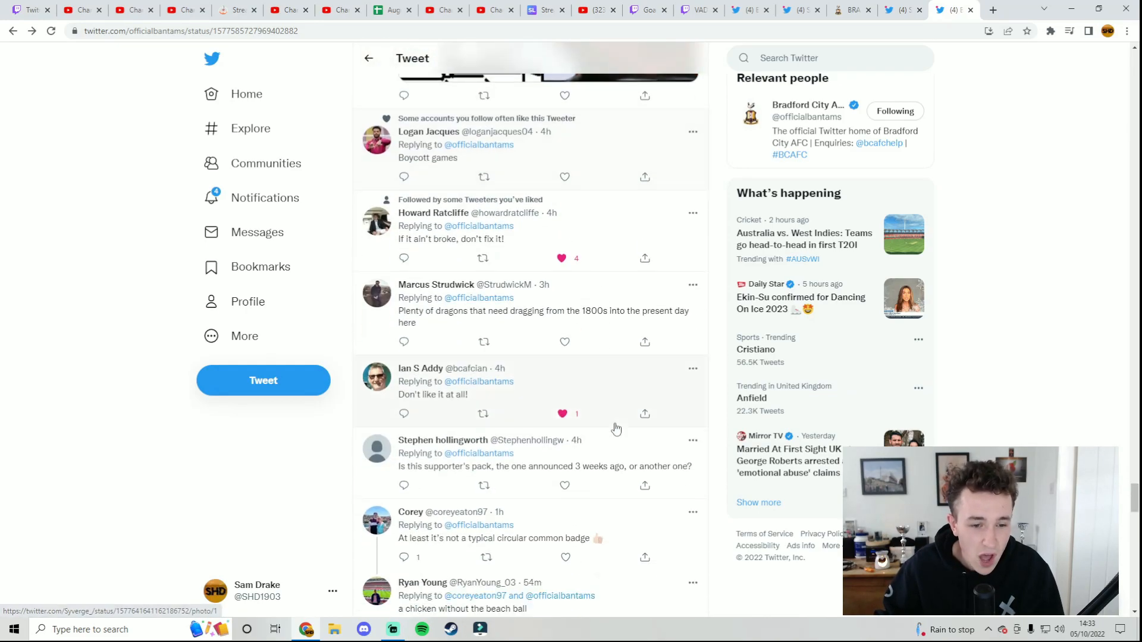
pyautogui.scroll(3)
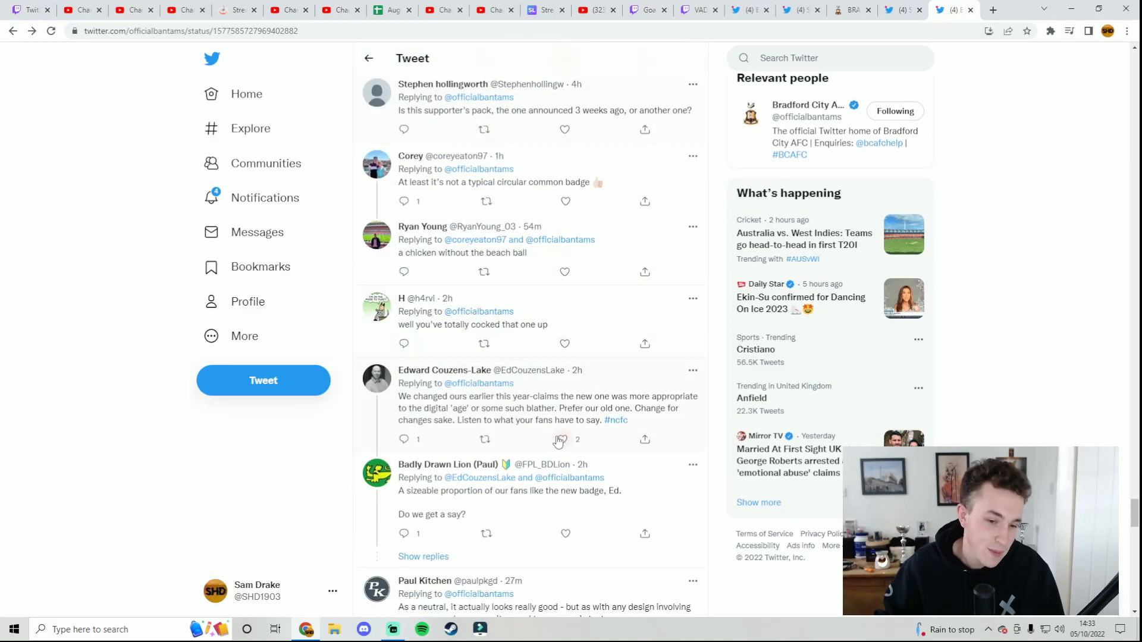
pyautogui.scroll(-3)
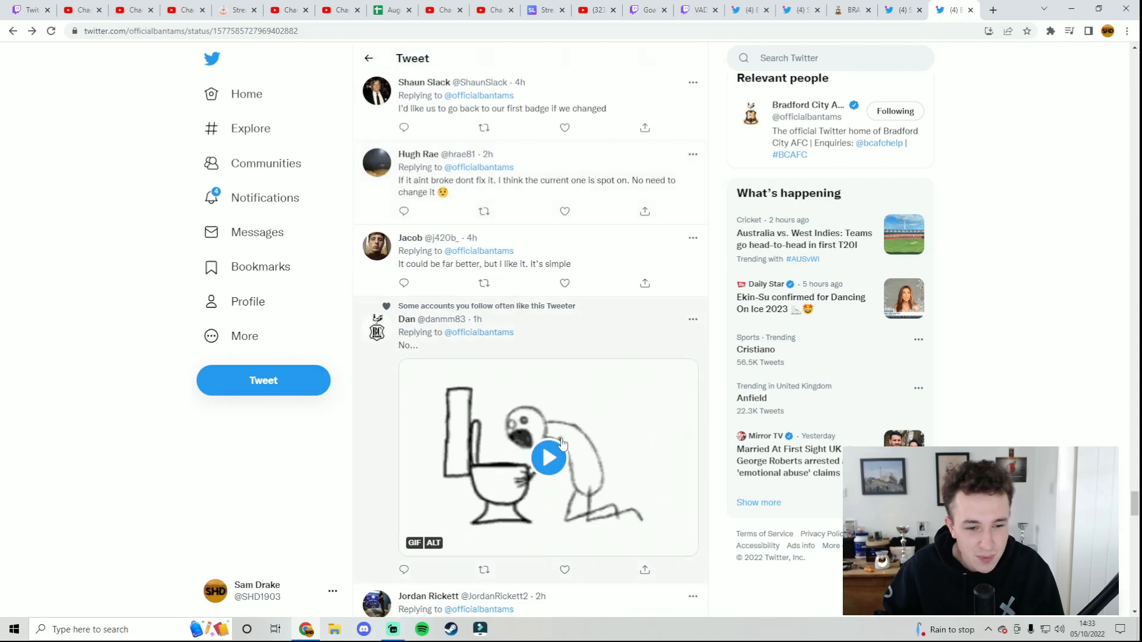
pyautogui.scroll(-3)
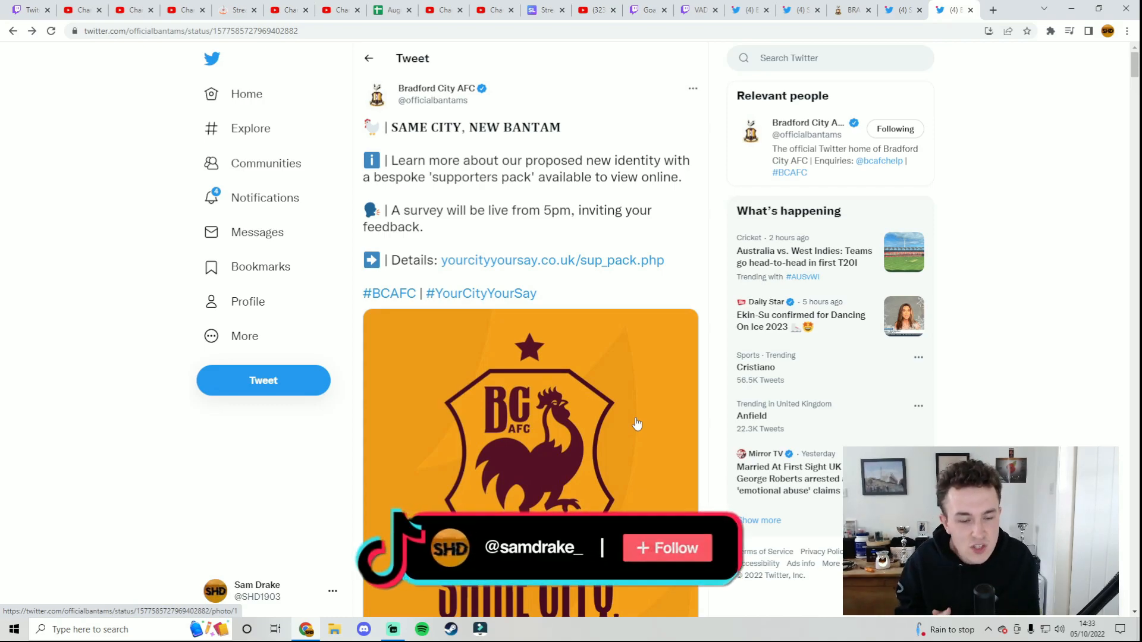
pyautogui.click(665, 548)
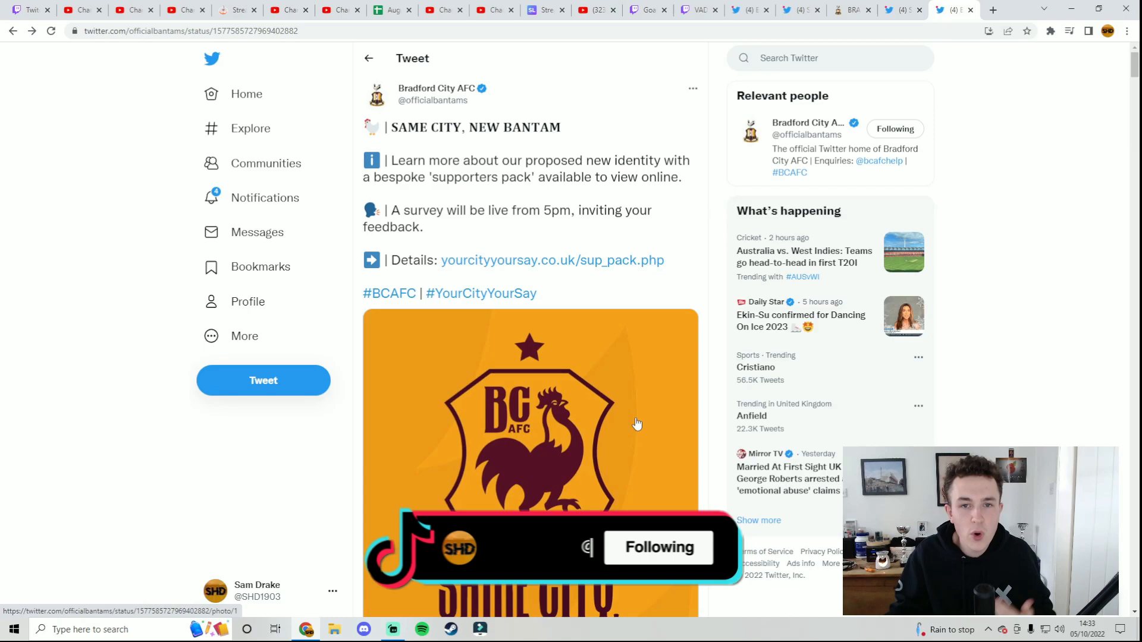